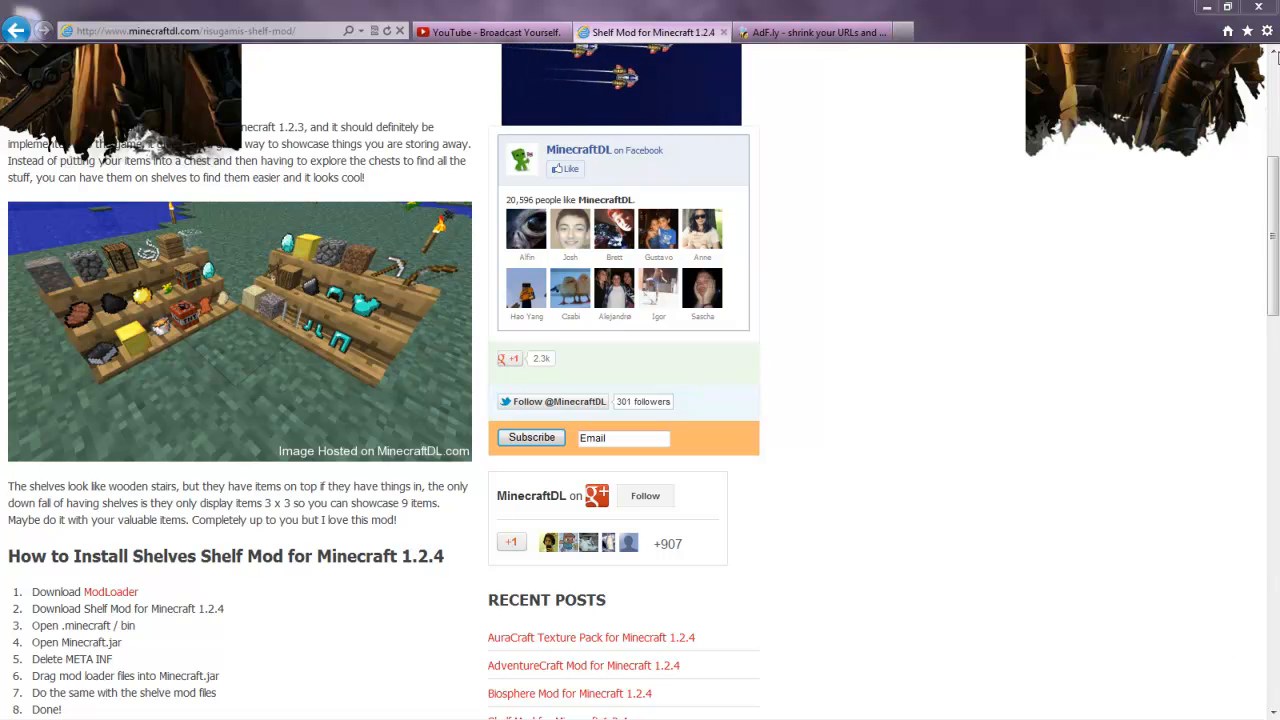
Follow the Shelf mod download link and skip the adf.ly ad to reach Shelf.zip
{"action": "left_click", "coordinate": [810, 32]}
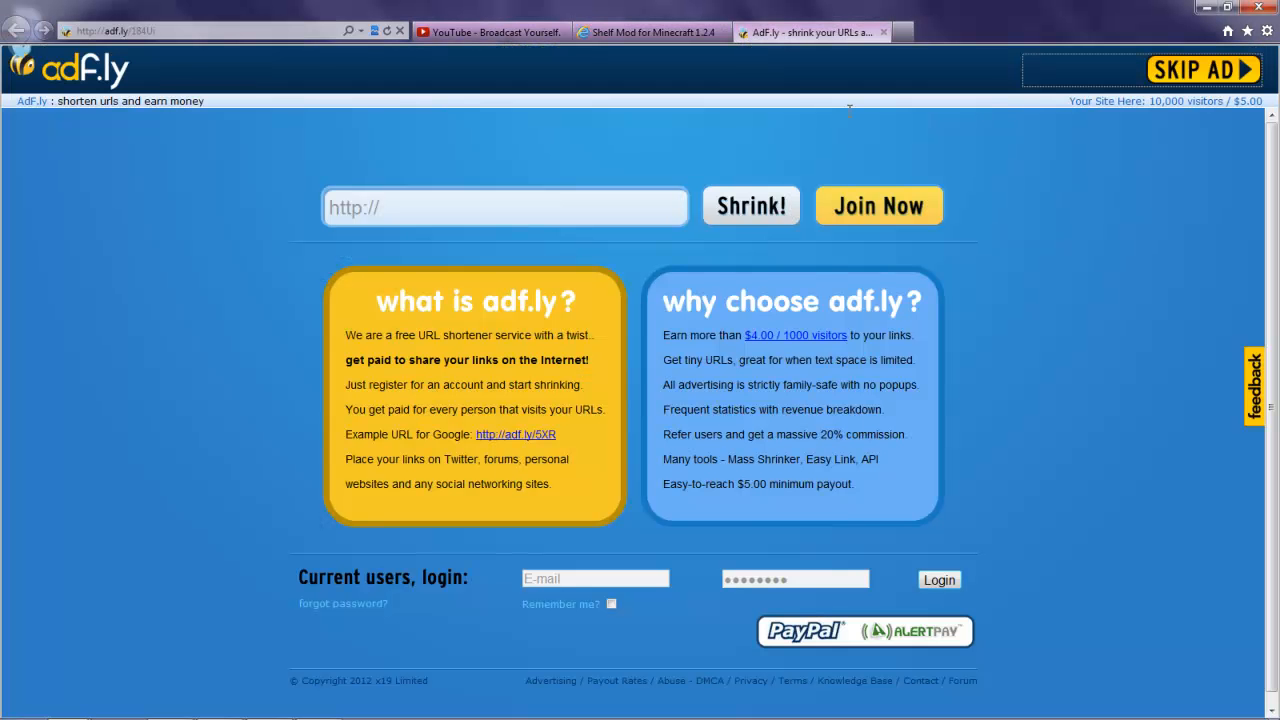
{"action": "mouse_move", "coordinate": [373, 30]}
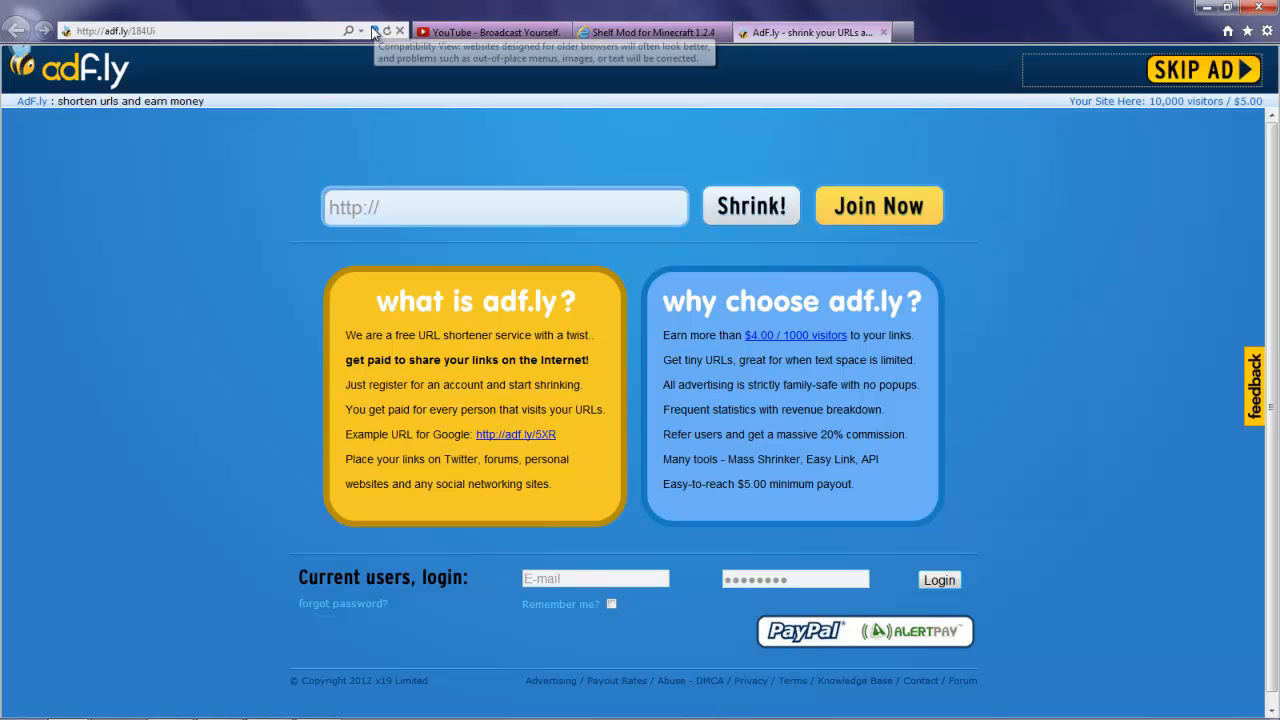
{"action": "left_click", "coordinate": [386, 30]}
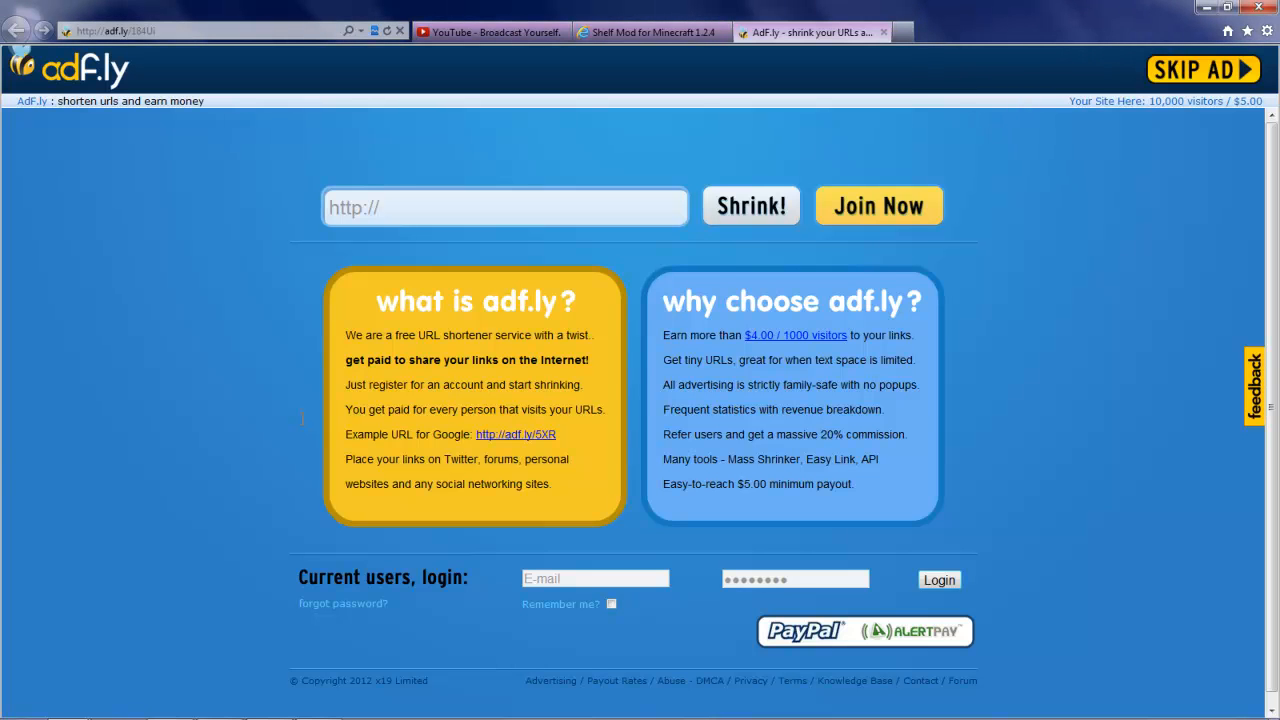
{"action": "mouse_move", "coordinate": [371, 536]}
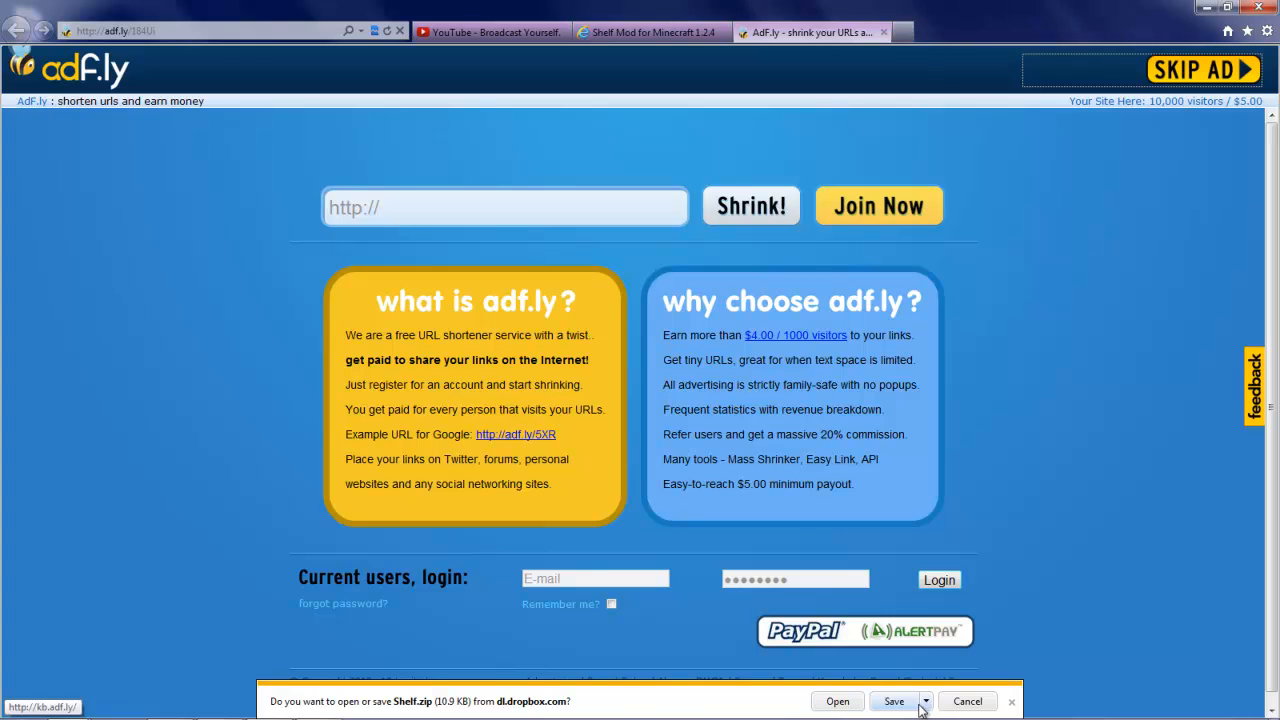
Preview the downloaded Shelf.zip in WinRAR, then close its window
{"action": "left_click", "coordinate": [838, 701]}
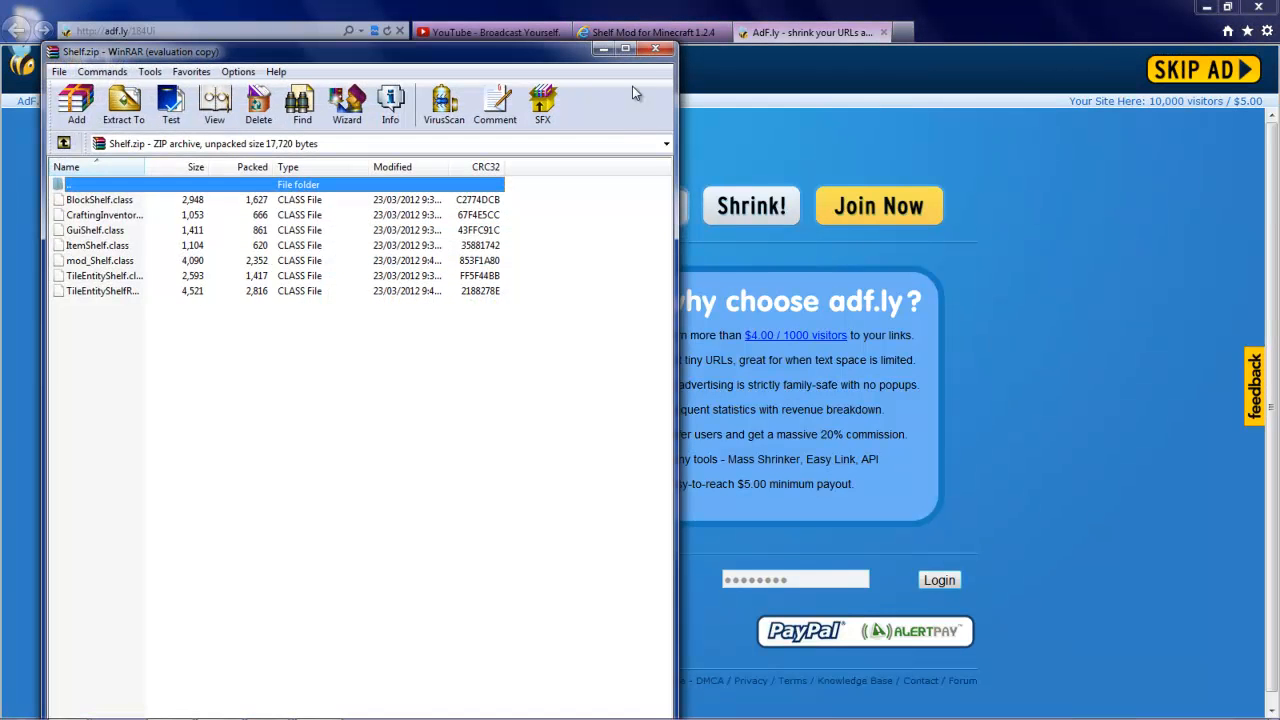
{"action": "left_click", "coordinate": [656, 51]}
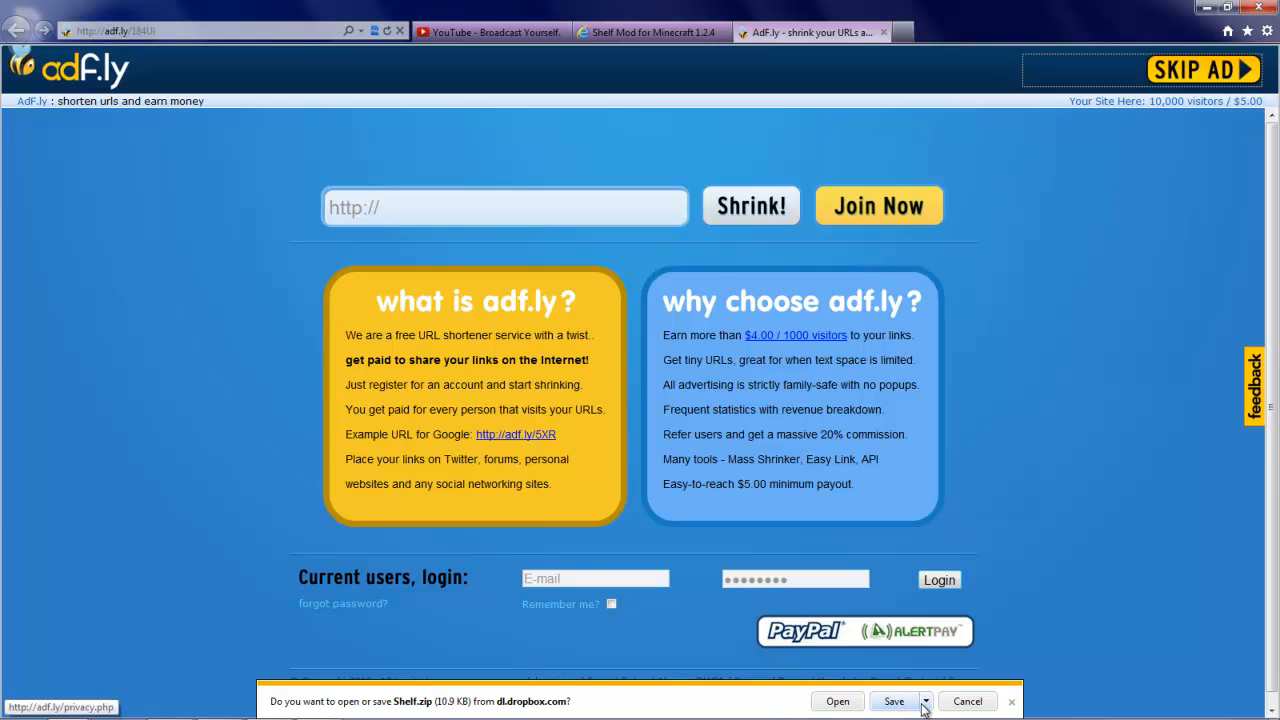
Save Shelf.zip to the Desktop and open the finished download
{"action": "left_click", "coordinate": [892, 701]}
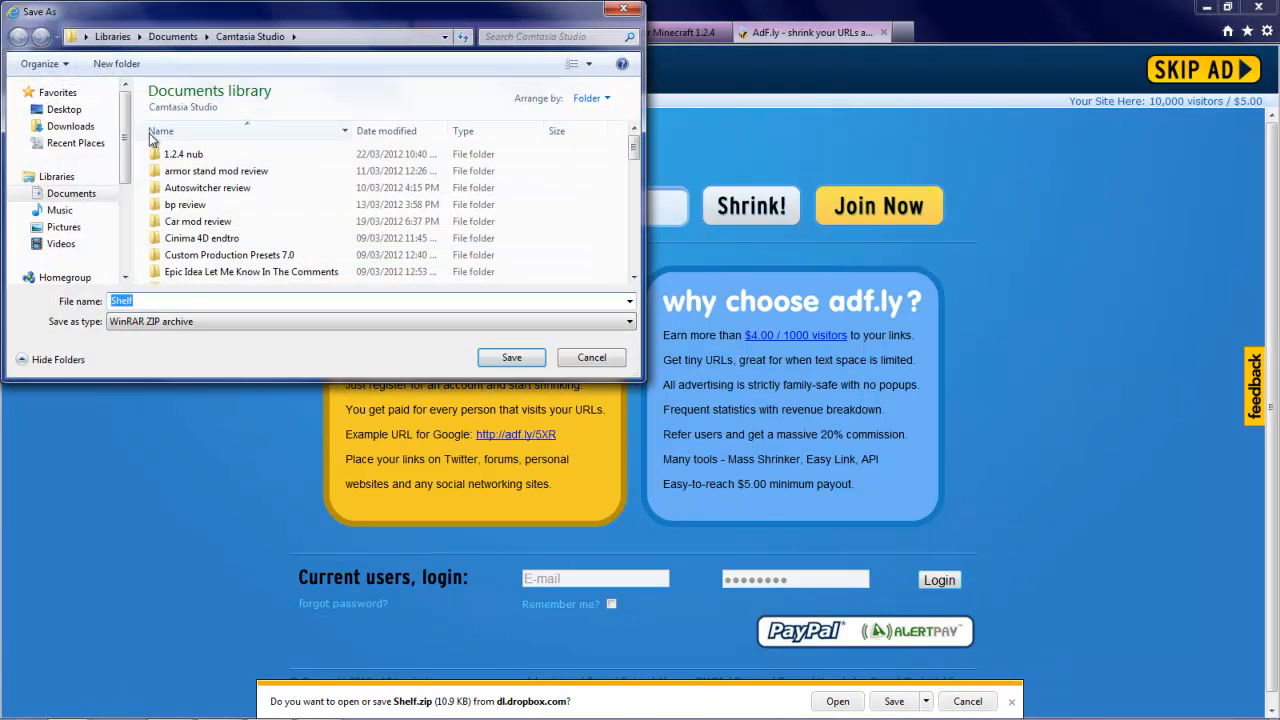
{"action": "left_click", "coordinate": [63, 109]}
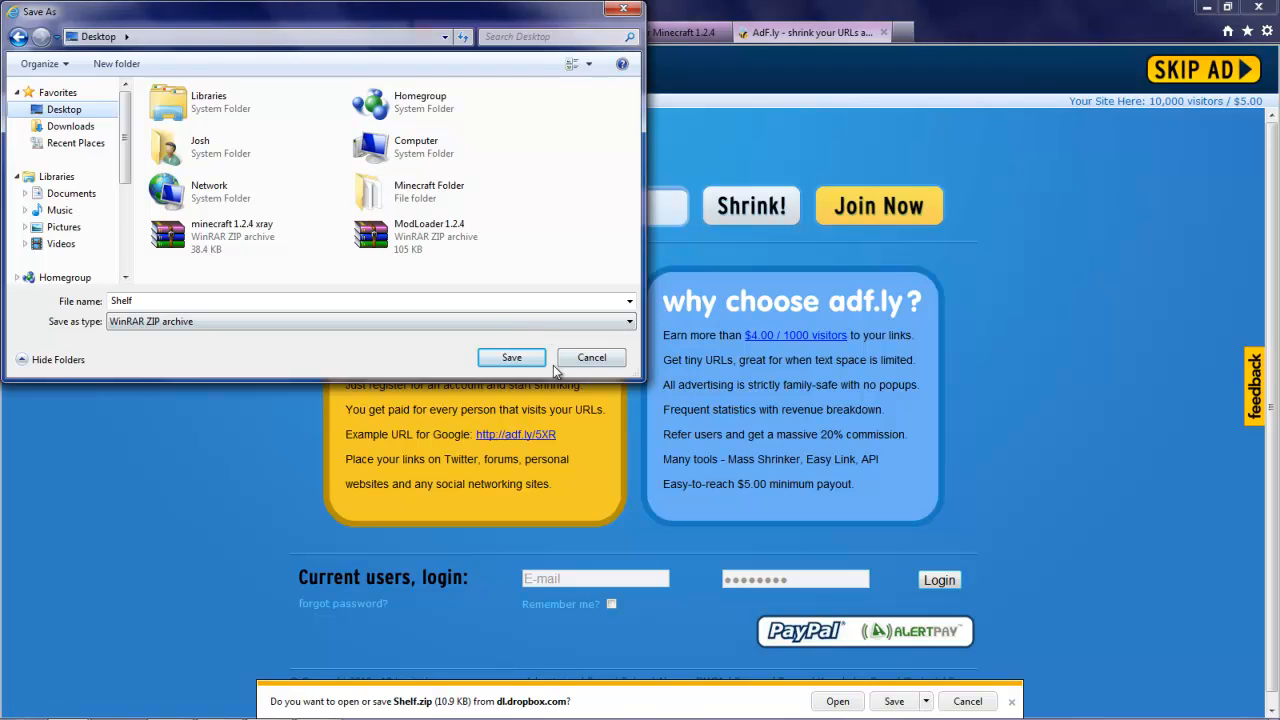
{"action": "left_click", "coordinate": [511, 357]}
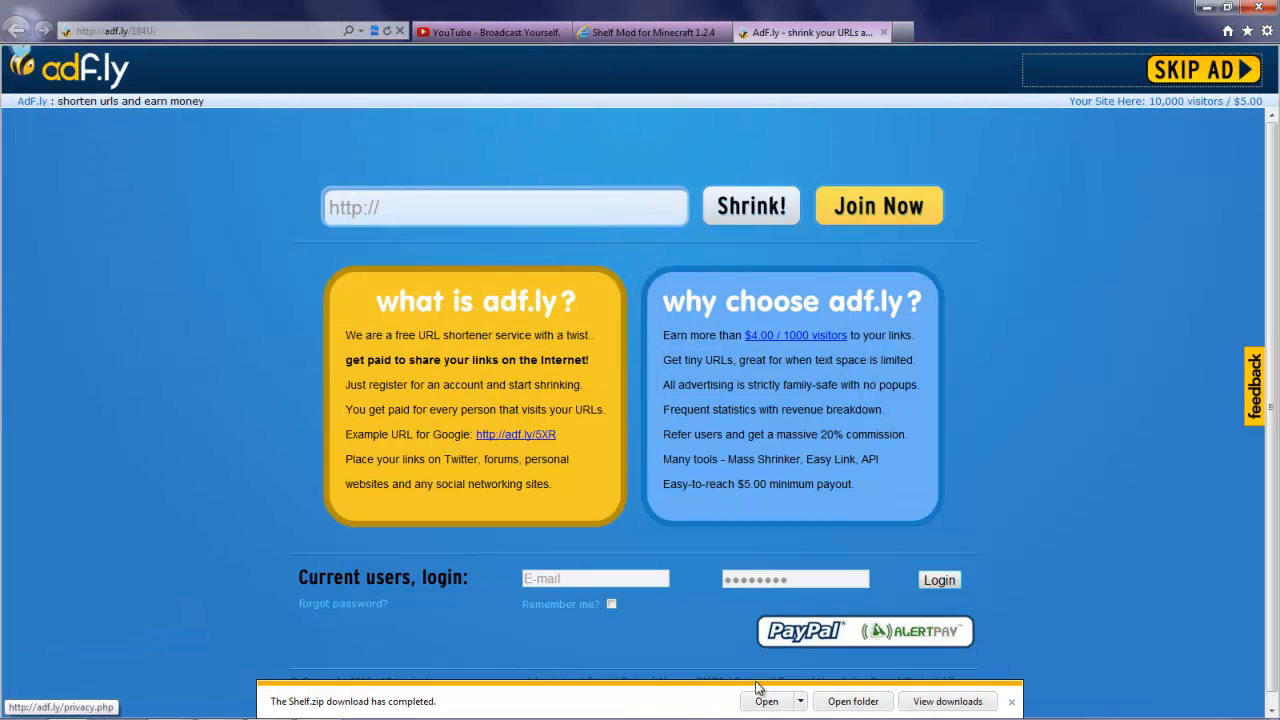
{"action": "left_click", "coordinate": [766, 700]}
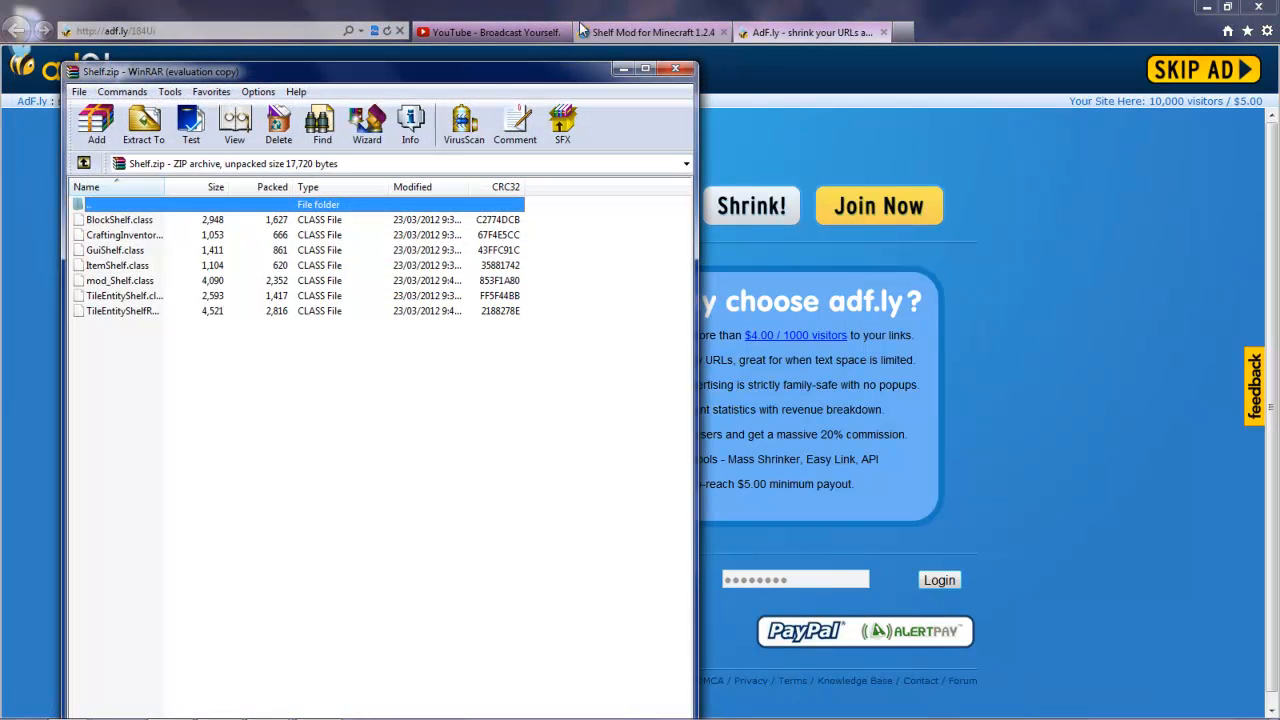
{"action": "left_click", "coordinate": [676, 68]}
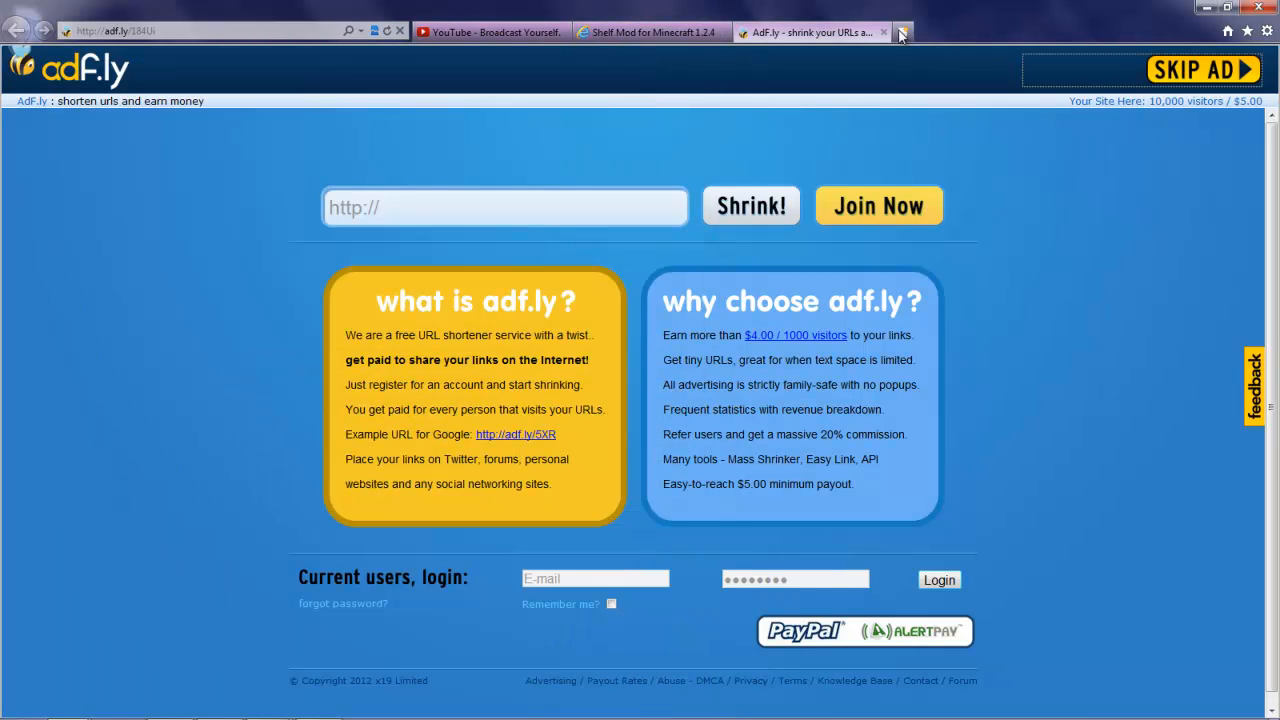
{"action": "mouse_move", "coordinate": [1037, 47]}
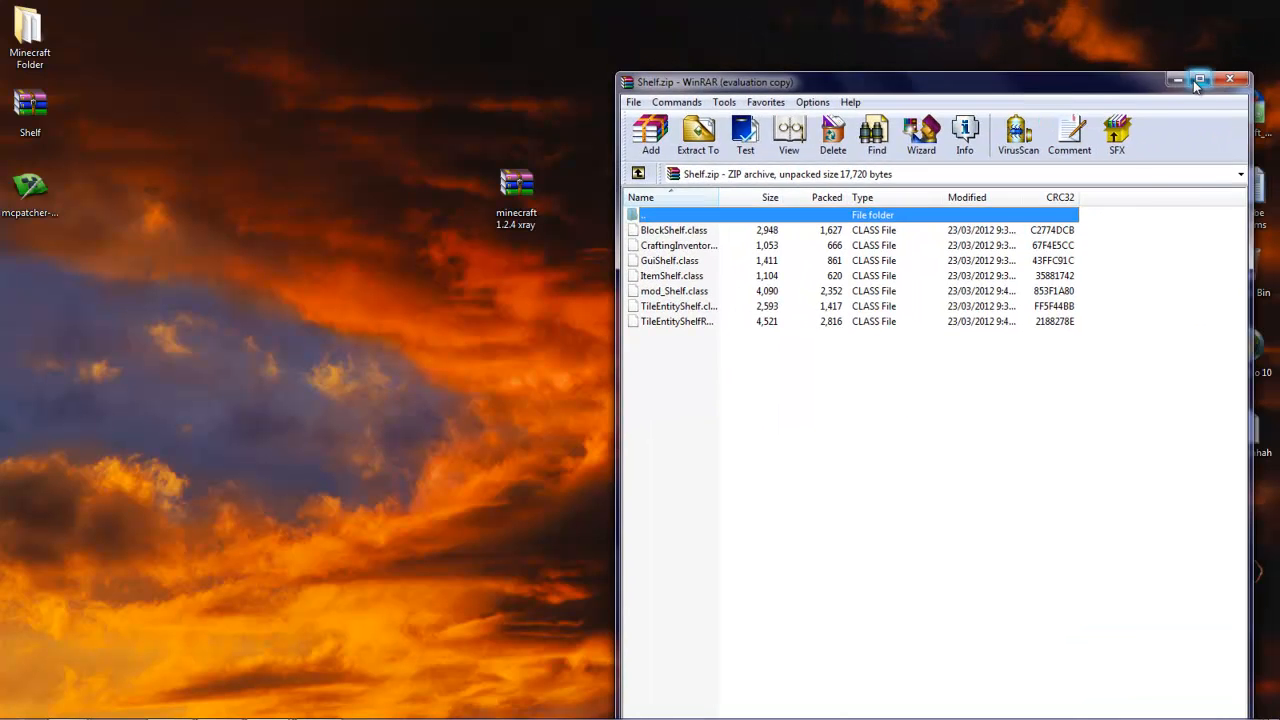
Maximize the WinRAR Shelf.zip window to show its class files
{"action": "left_click", "coordinate": [1230, 81]}
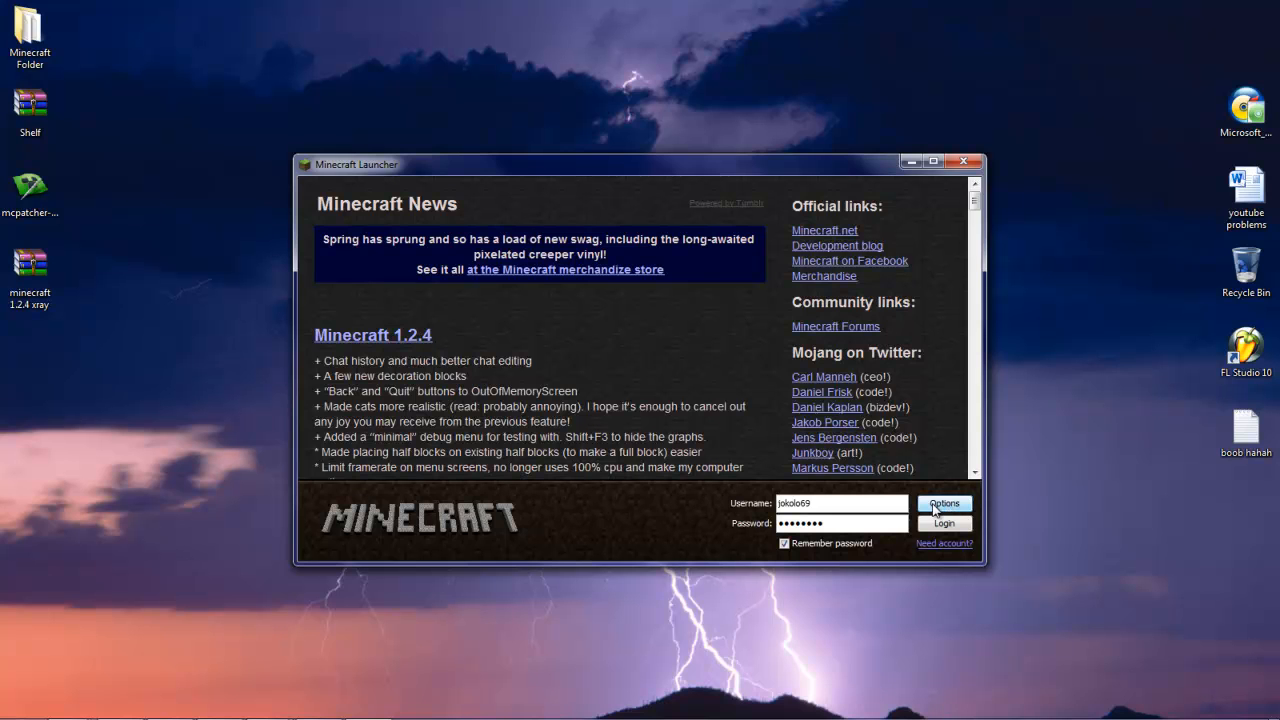
Review launcher options, then log in to launch Minecraft 1.2.4 to its title screen
{"action": "left_click", "coordinate": [943, 503]}
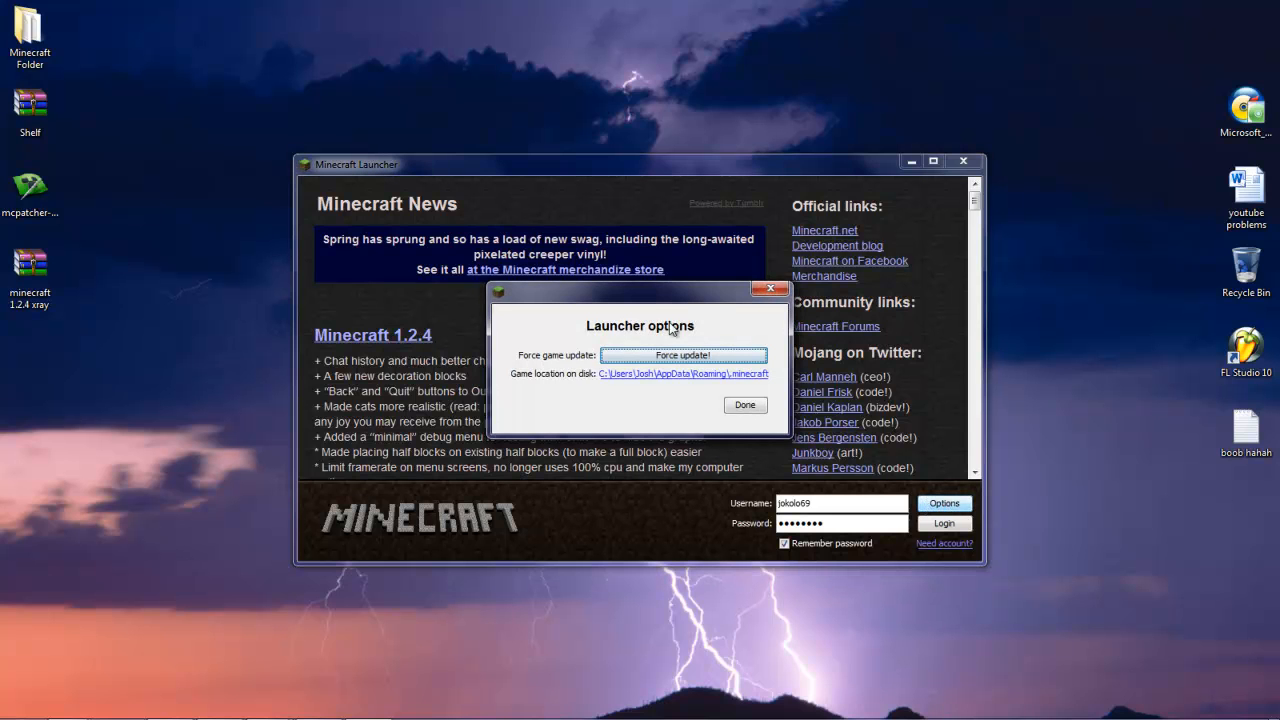
{"action": "left_click", "coordinate": [745, 405]}
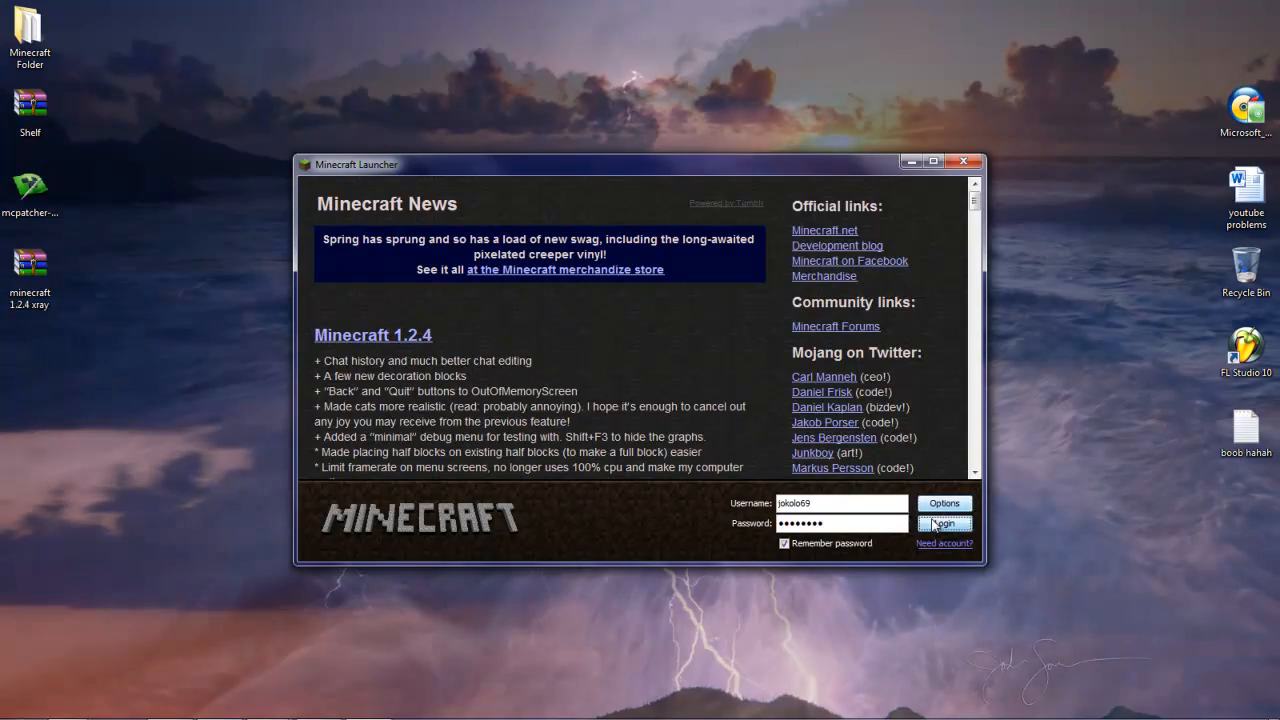
{"action": "left_click", "coordinate": [943, 523]}
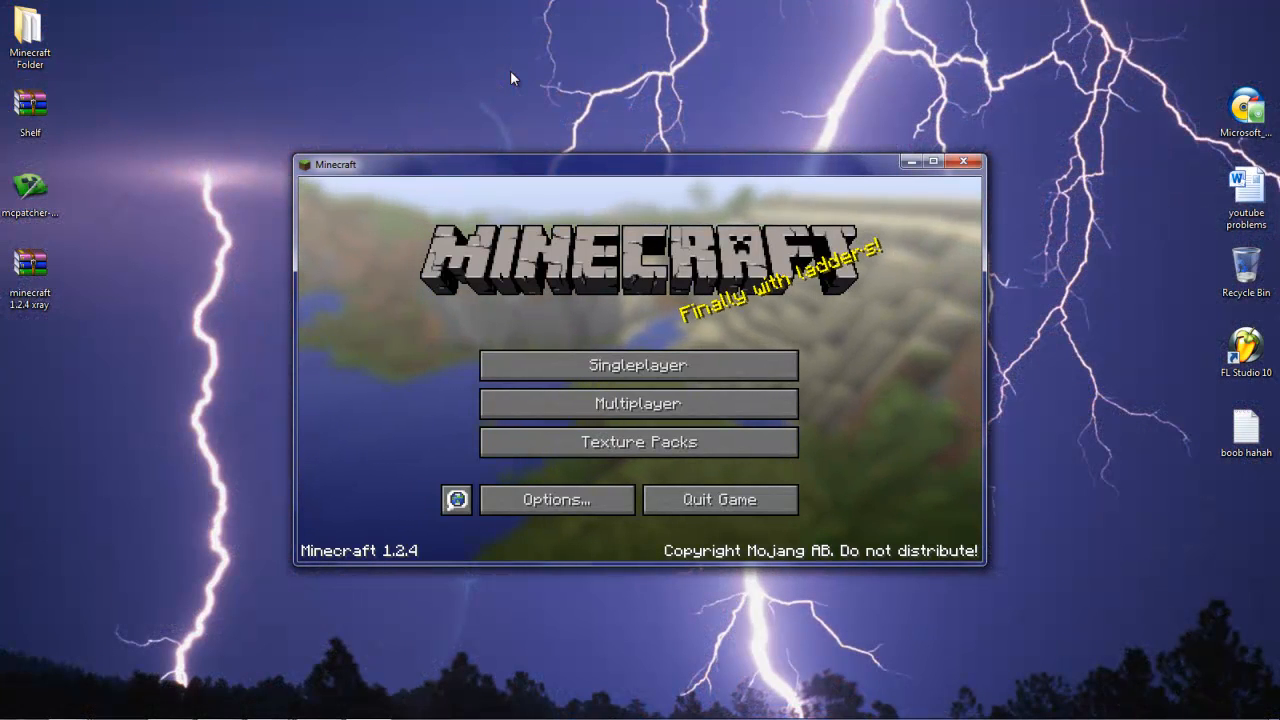
{"action": "mouse_move", "coordinate": [145, 660]}
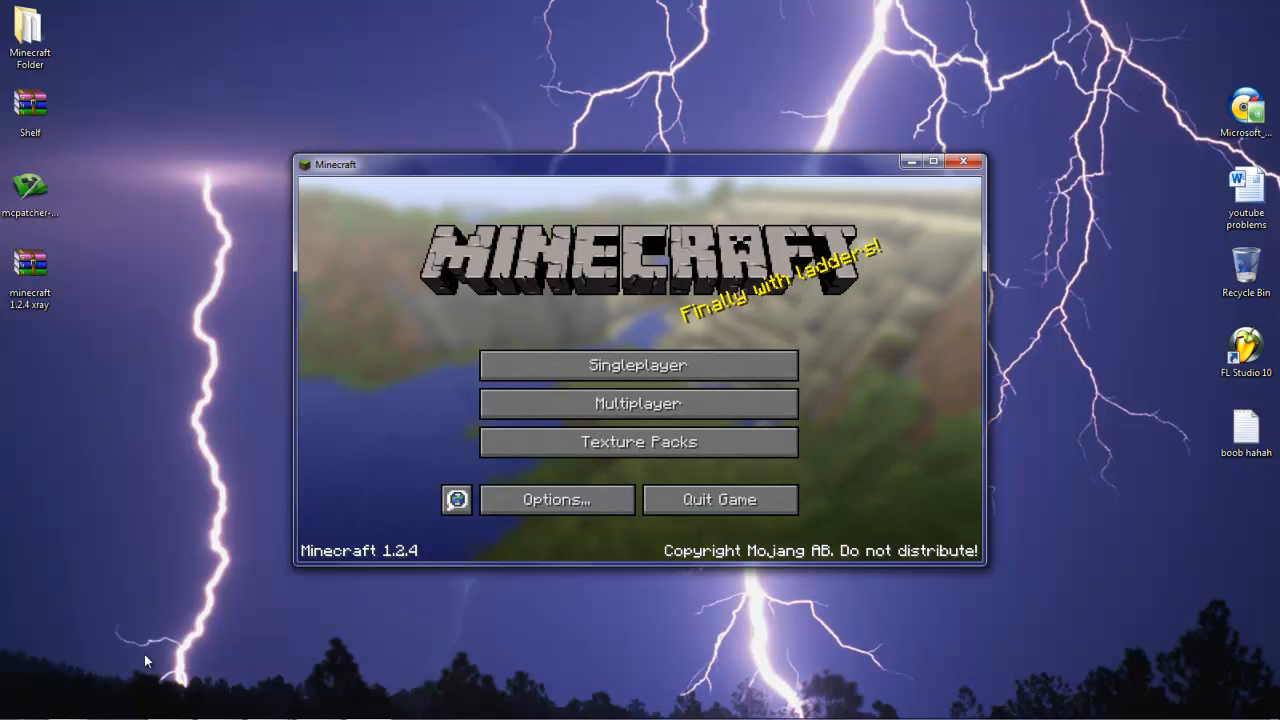
{"action": "mouse_move", "coordinate": [933, 161]}
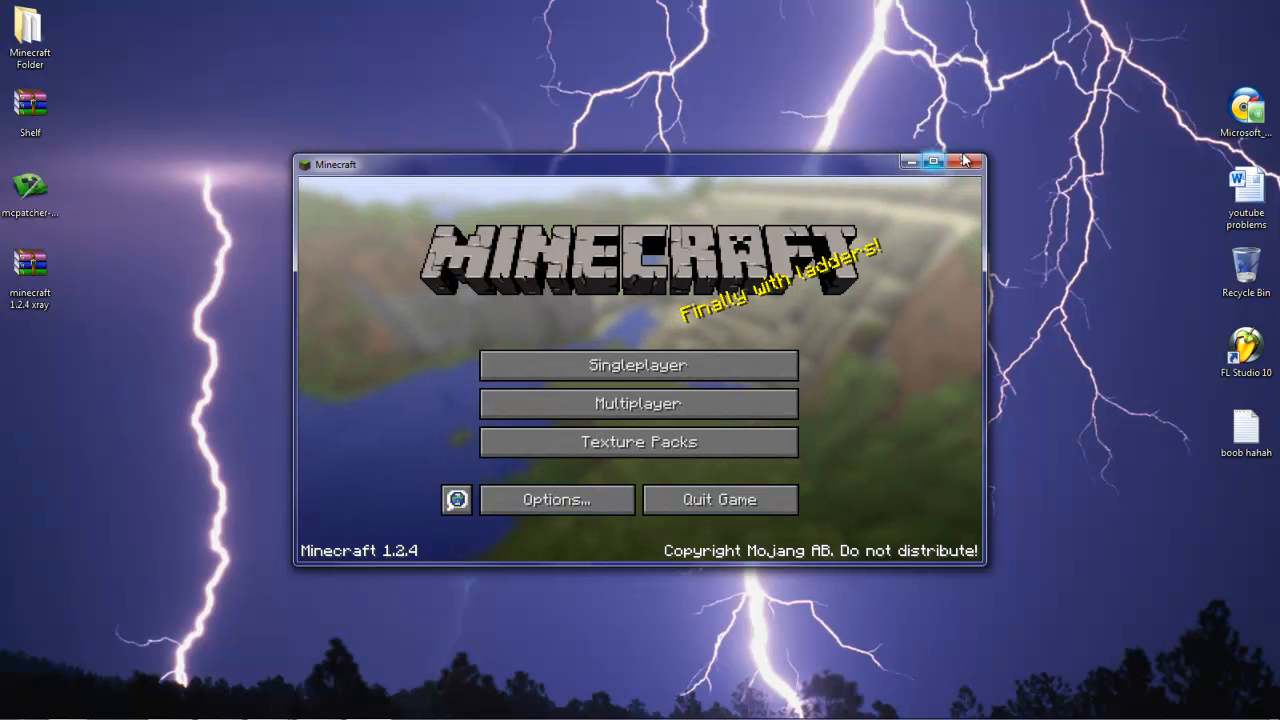
Close the Minecraft window and search %appdata% from the Start Menu
{"action": "left_click", "coordinate": [964, 161]}
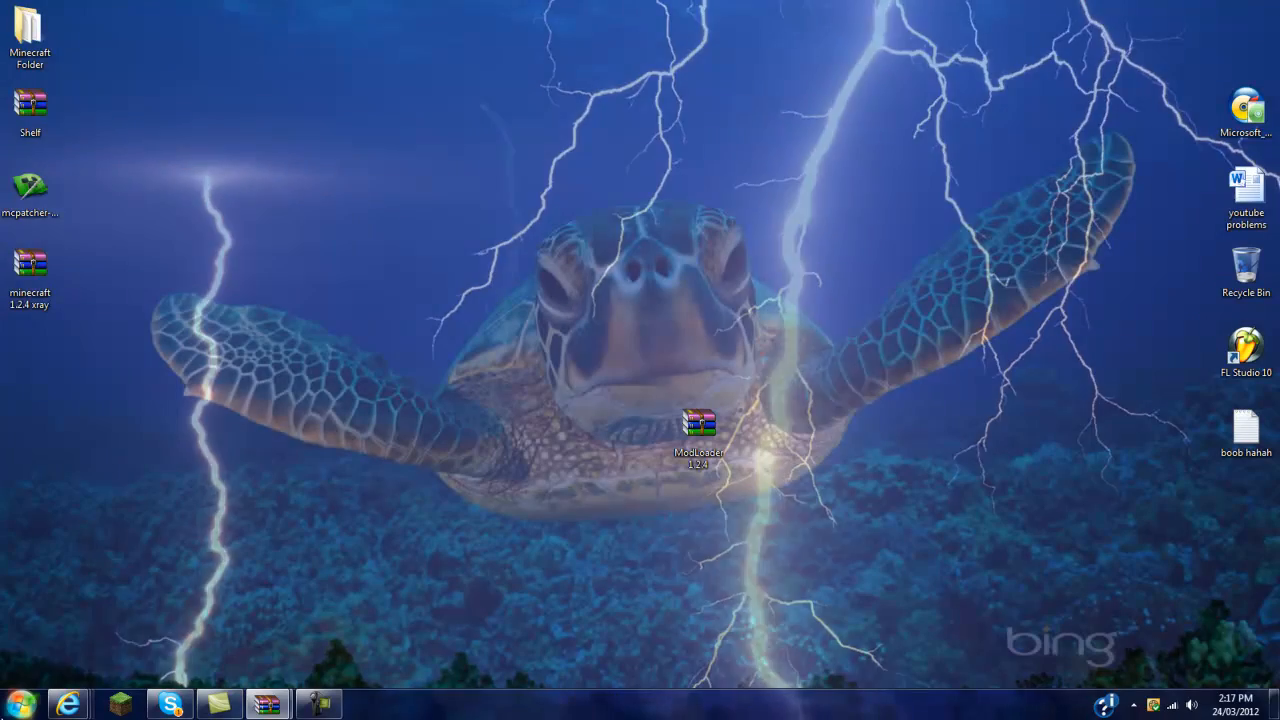
{"action": "left_click", "coordinate": [18, 703]}
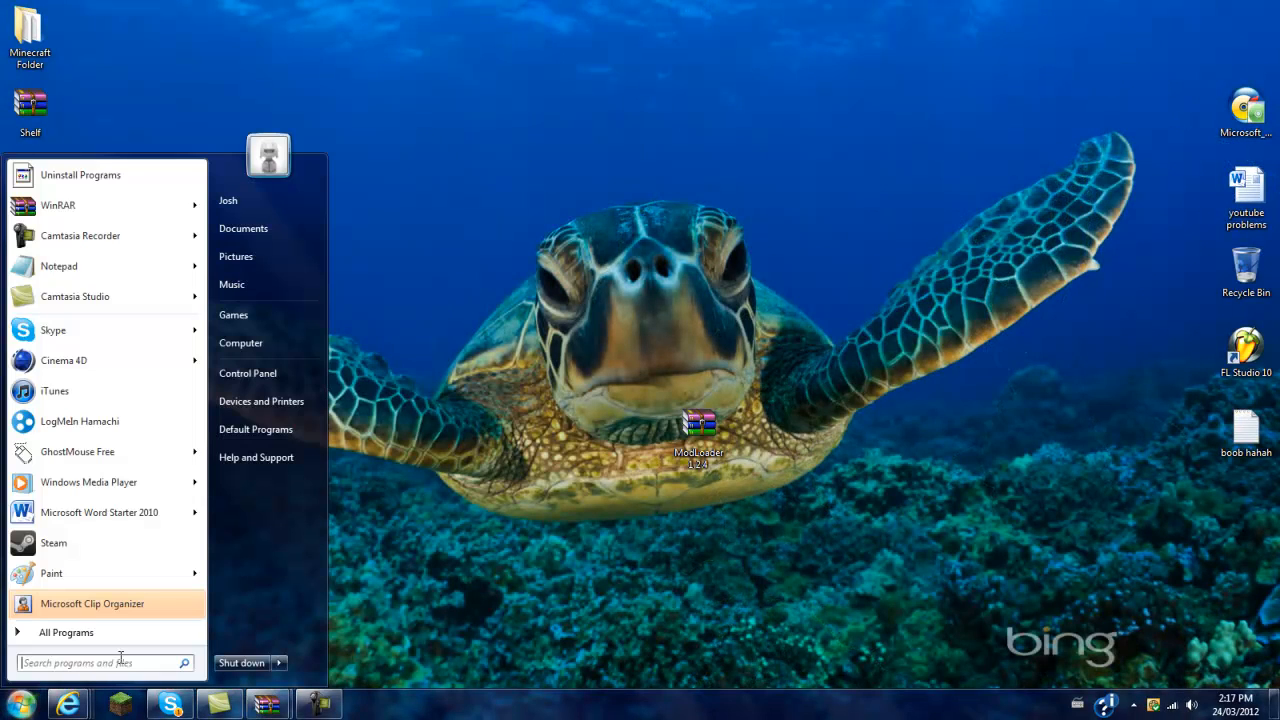
{"action": "mouse_move", "coordinate": [53, 543]}
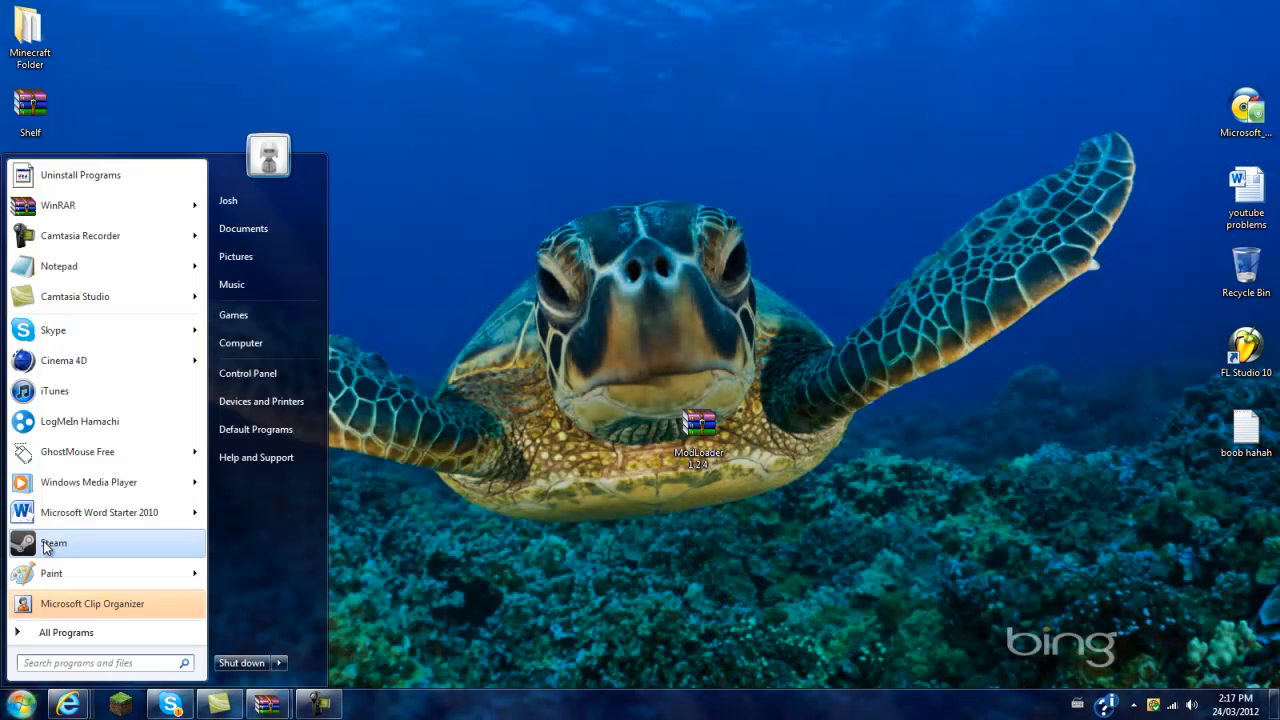
{"action": "type", "text": "%"}
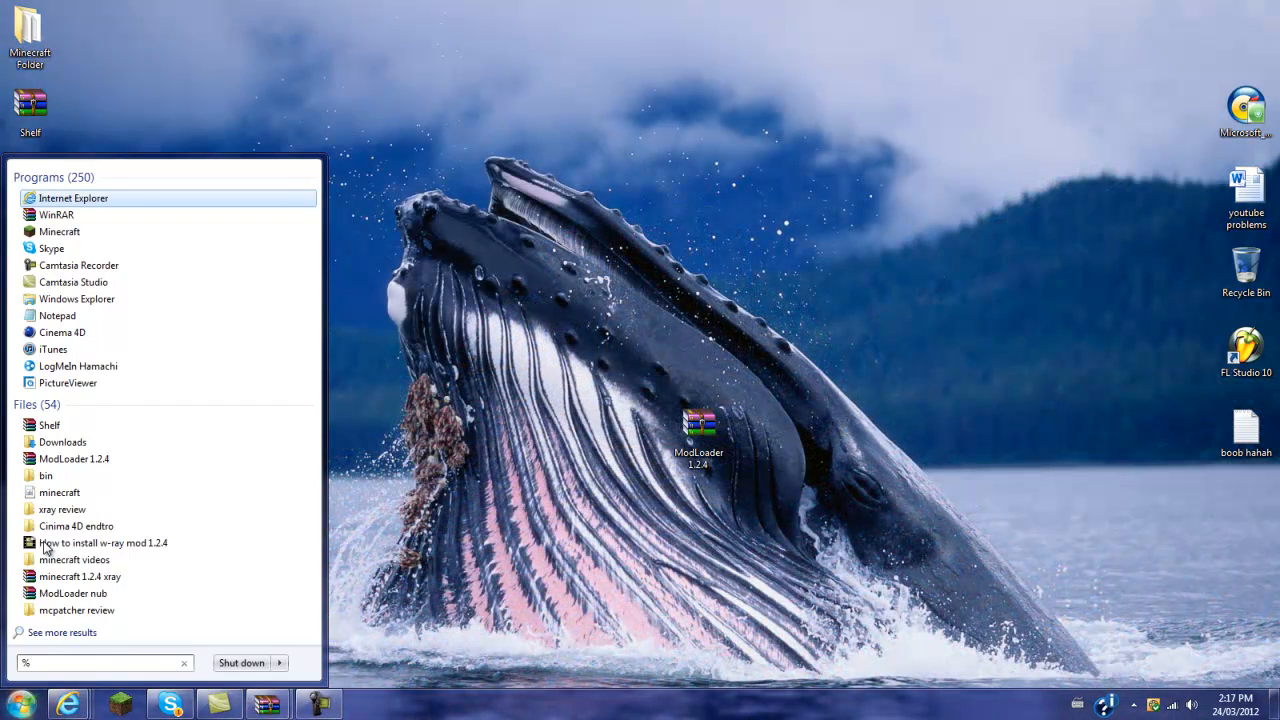
{"action": "type", "text": "appdata"}
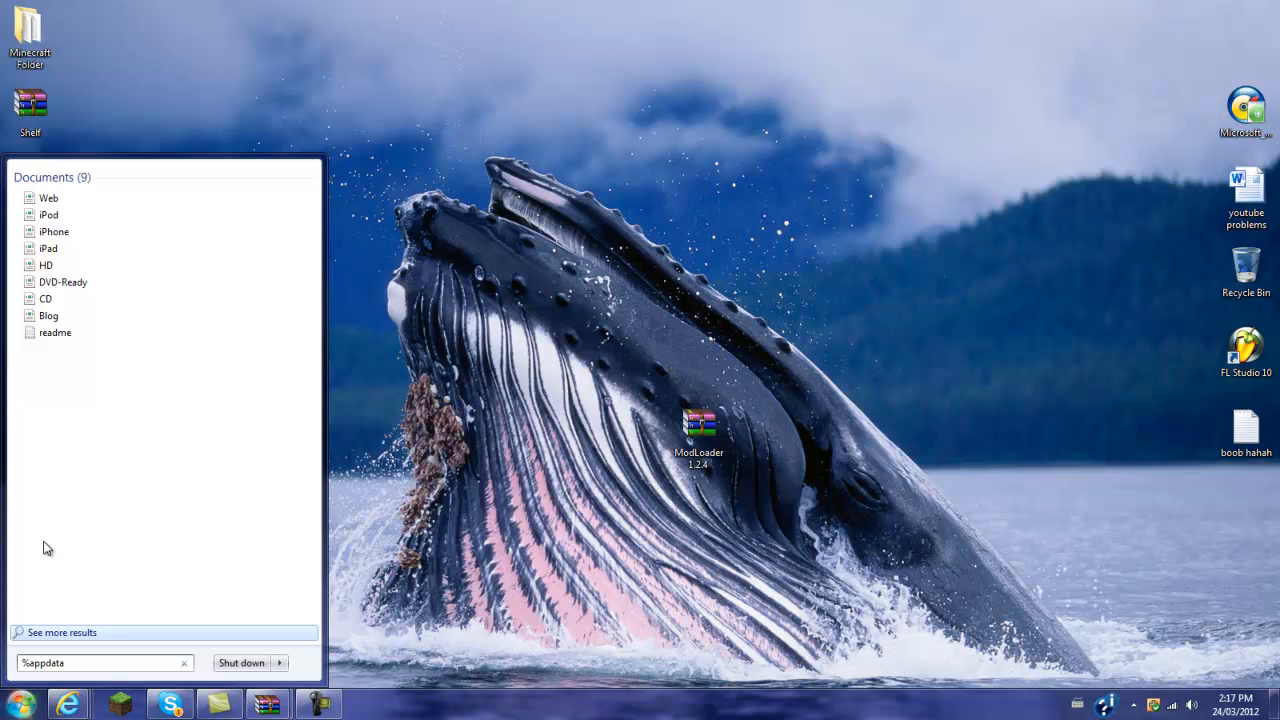
{"action": "type", "text": "%"}
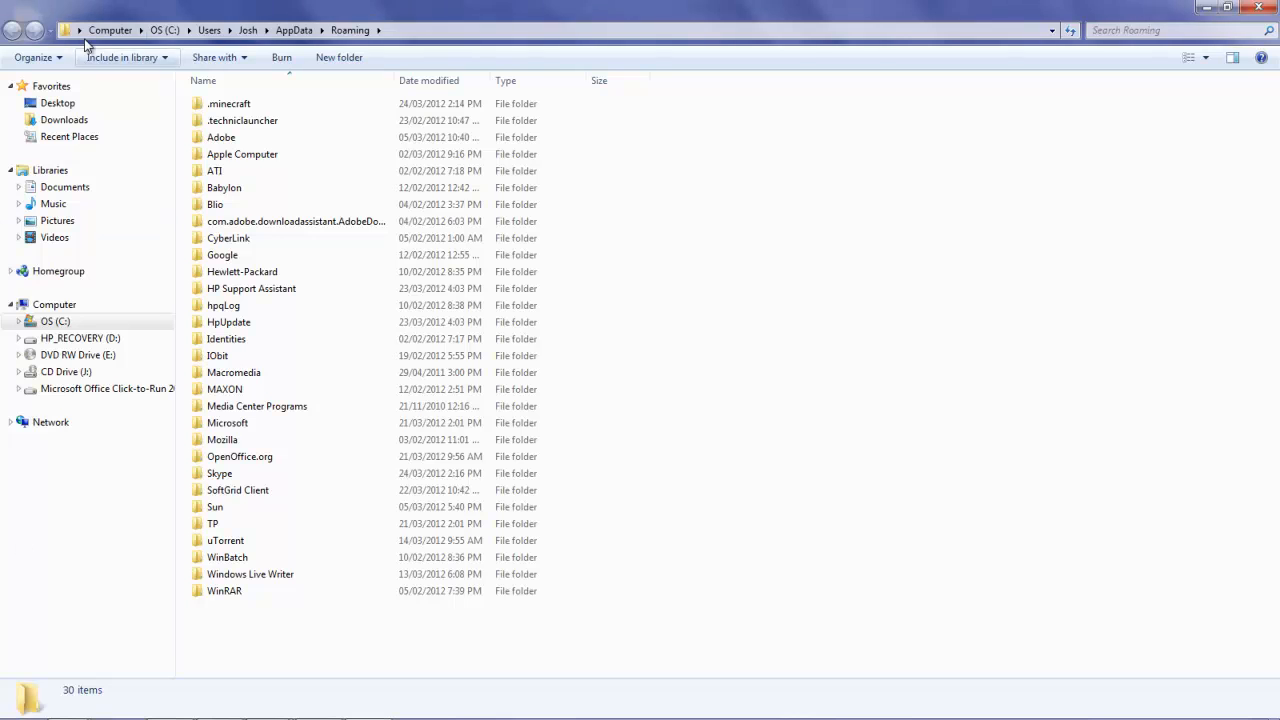
Enter .minecraft and bring up the context menu for minecraft.jar in bin
{"action": "double_click", "coordinate": [229, 103]}
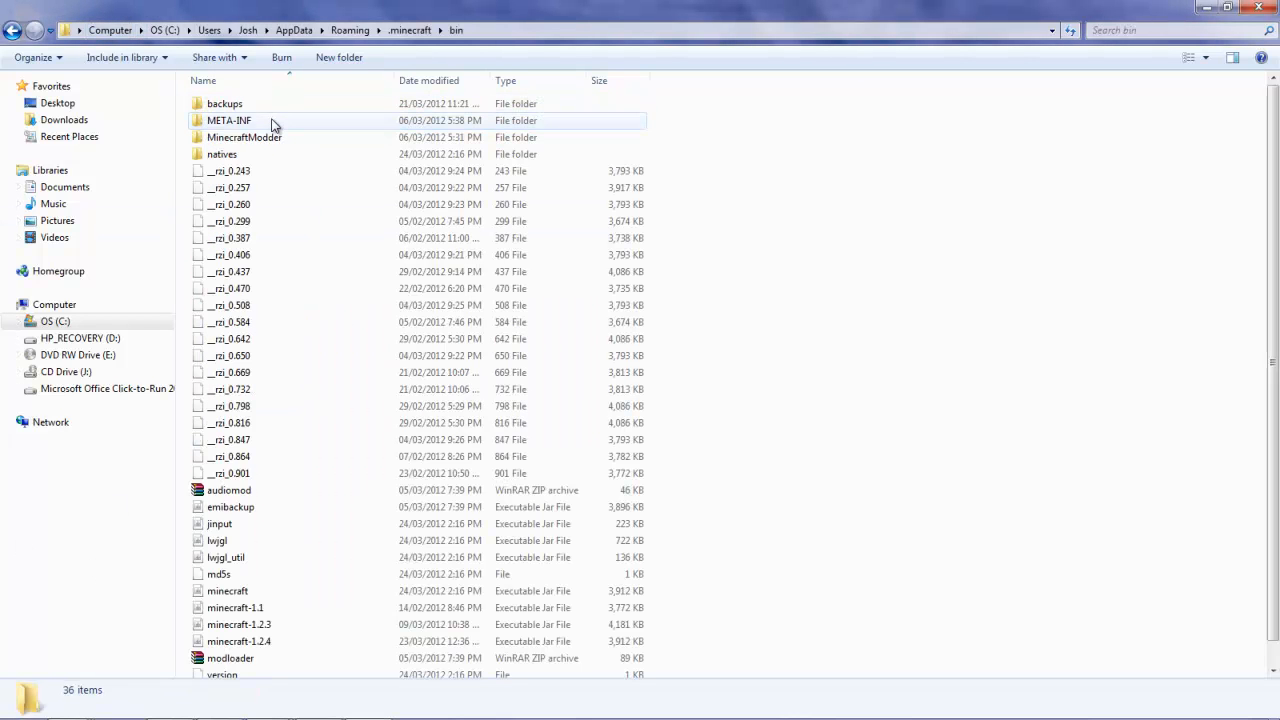
{"action": "left_click", "coordinate": [227, 590]}
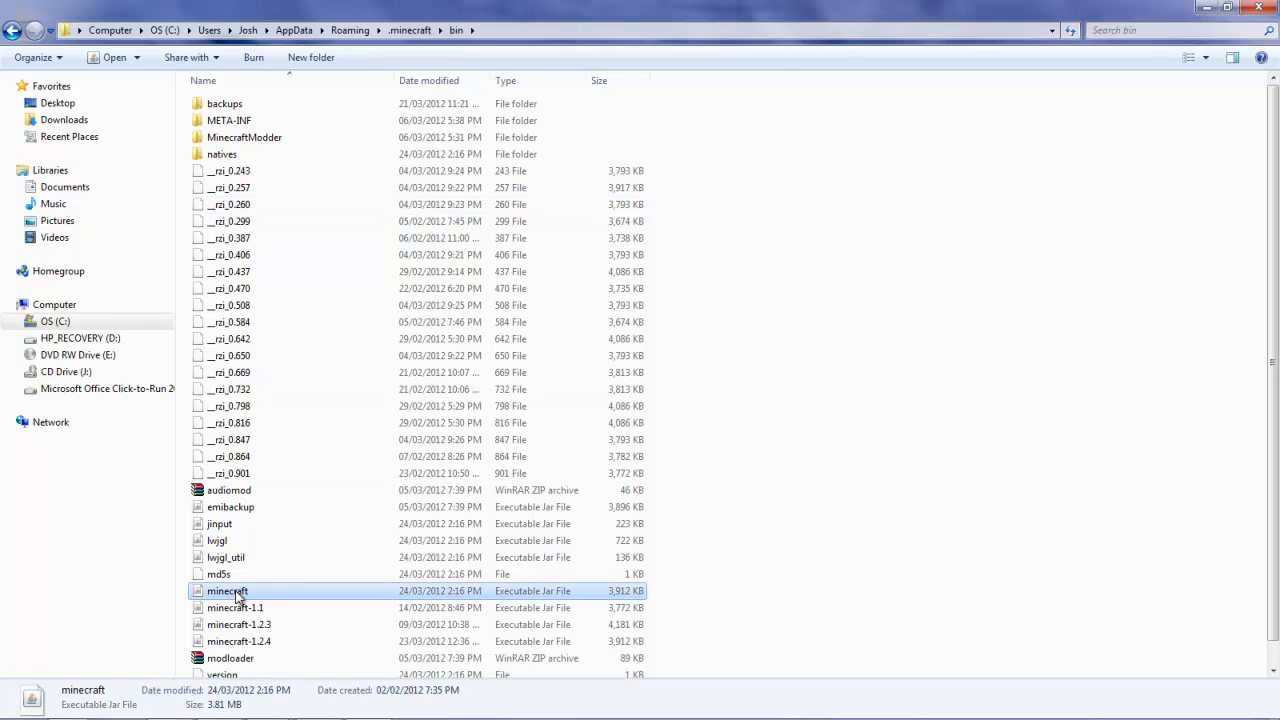
{"action": "right_click", "coordinate": [227, 591]}
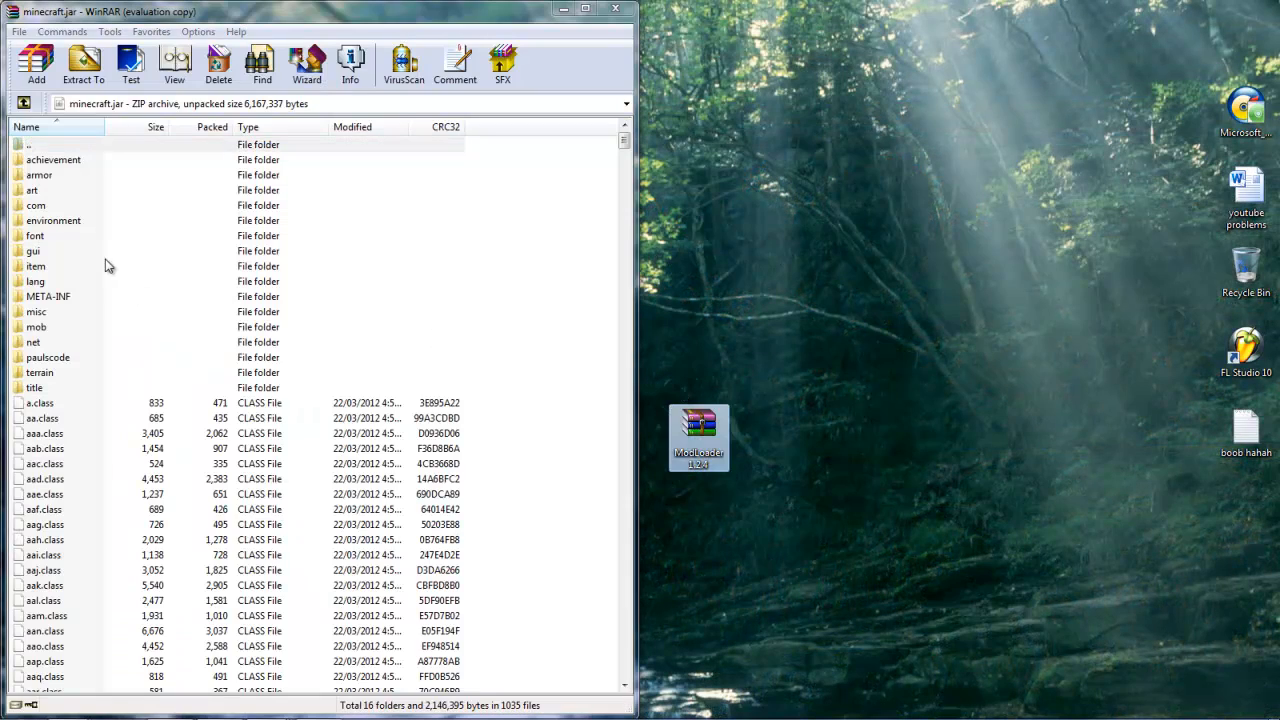
{"action": "mouse_move", "coordinate": [45, 305]}
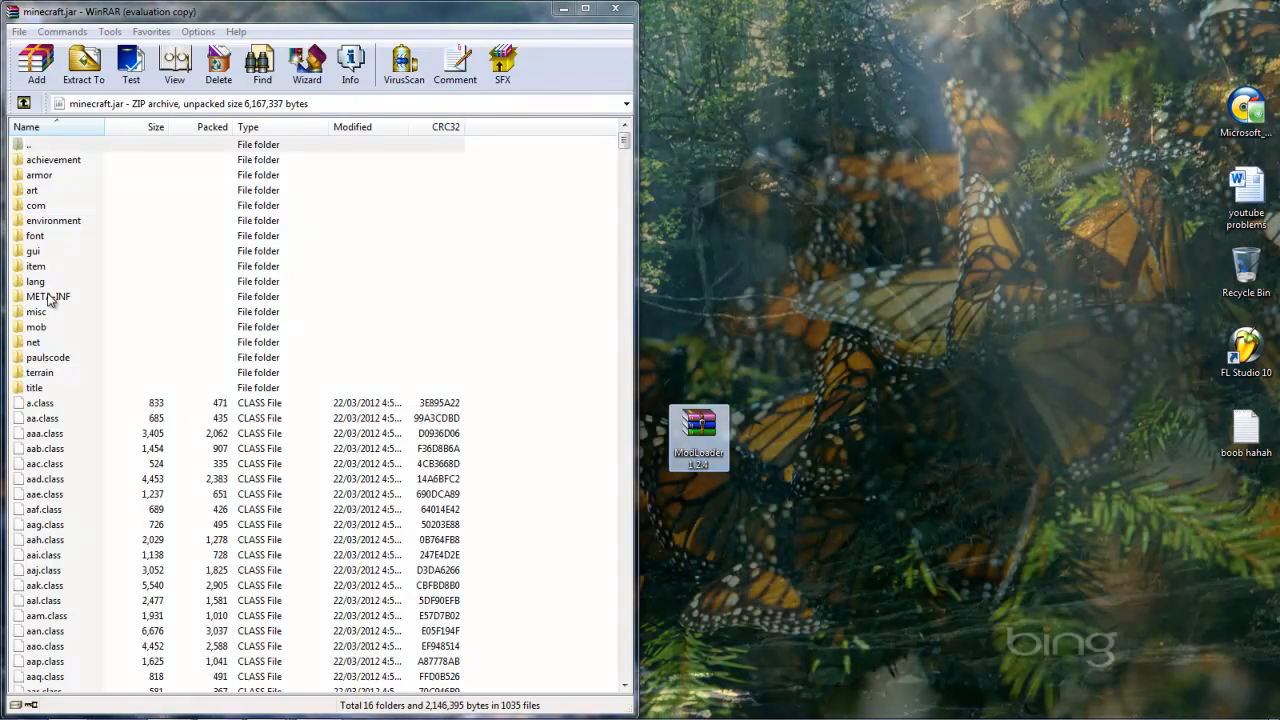
Select META-INF in minecraft.jar, delete it, and confirm
{"action": "left_click", "coordinate": [48, 296]}
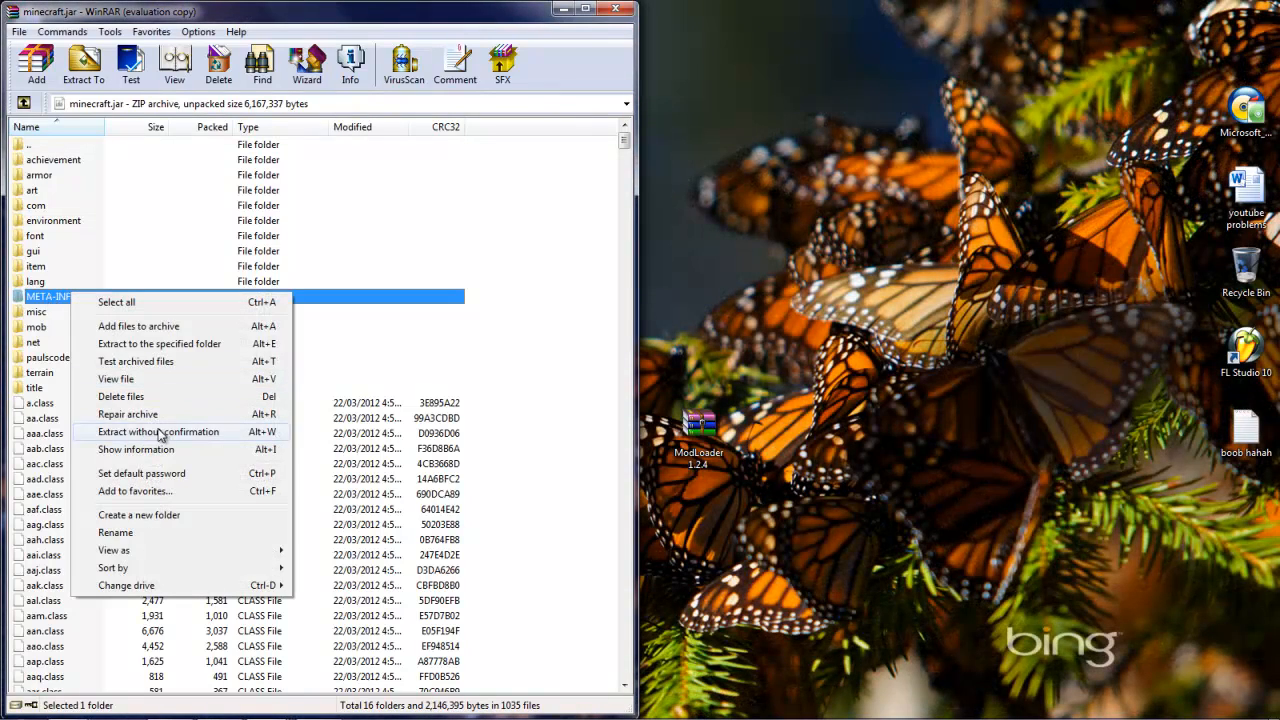
{"action": "left_click", "coordinate": [120, 396]}
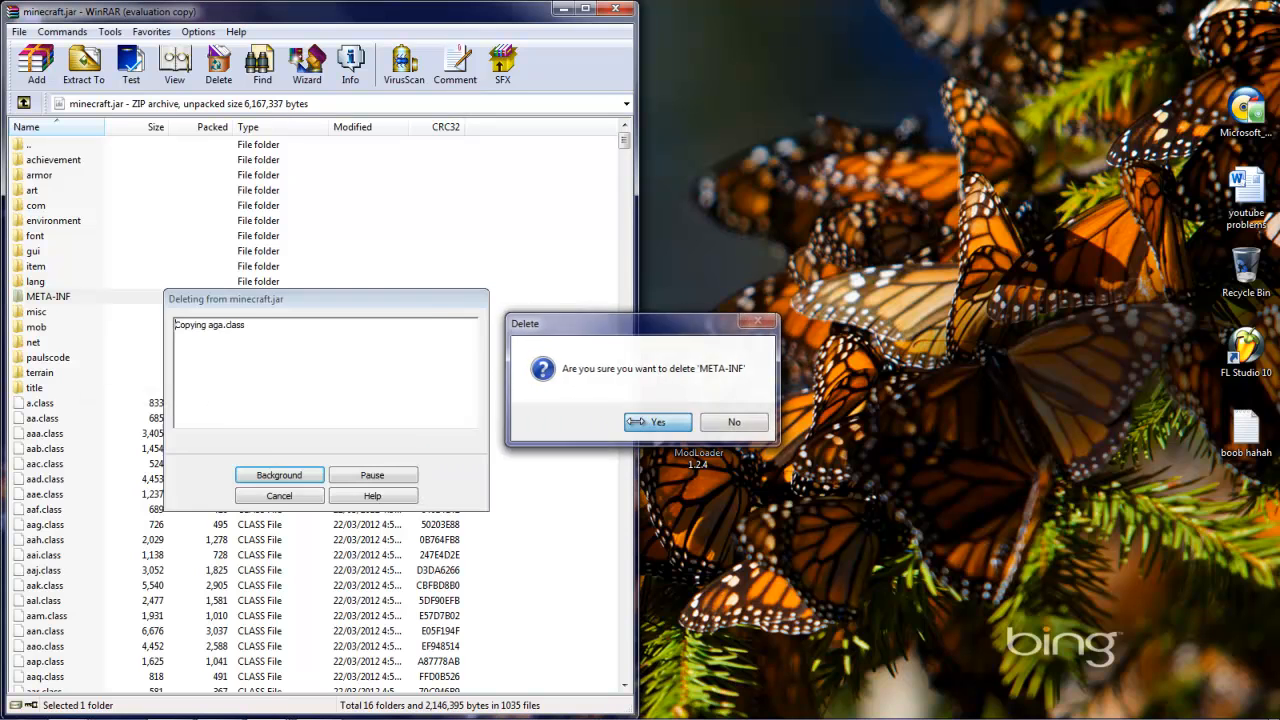
{"action": "left_click", "coordinate": [656, 421]}
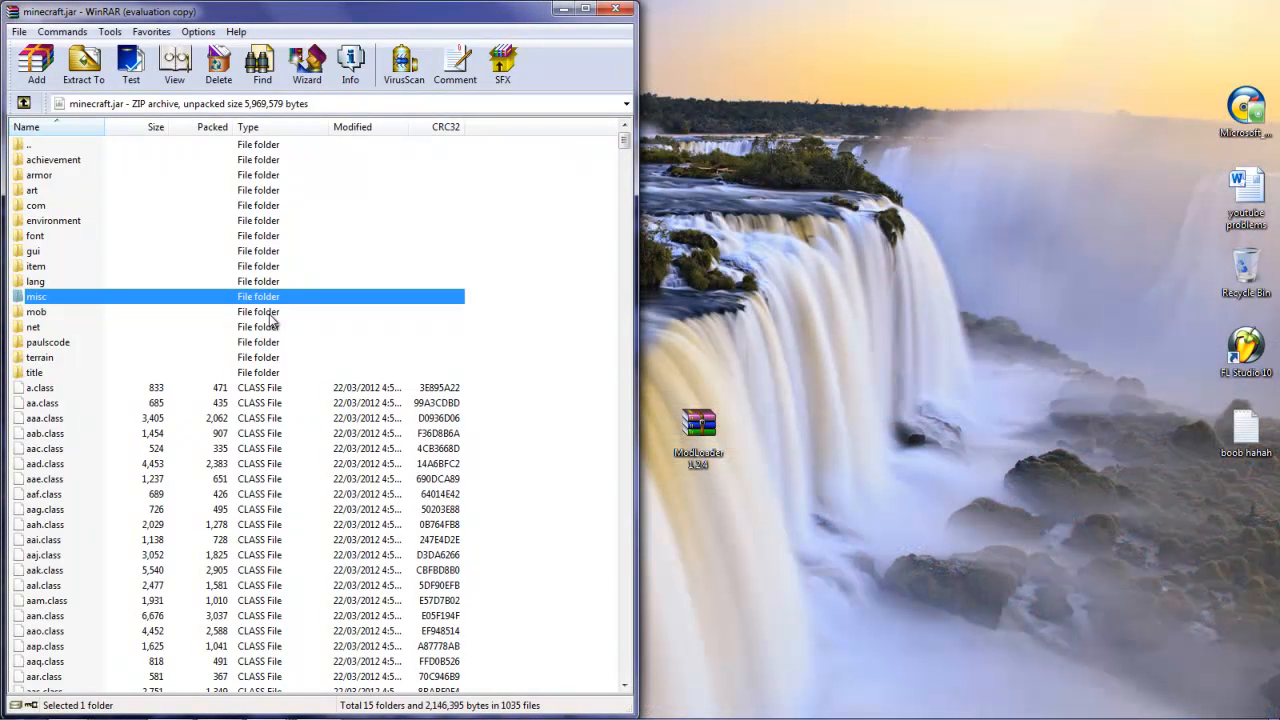
{"action": "mouse_move", "coordinate": [310, 225]}
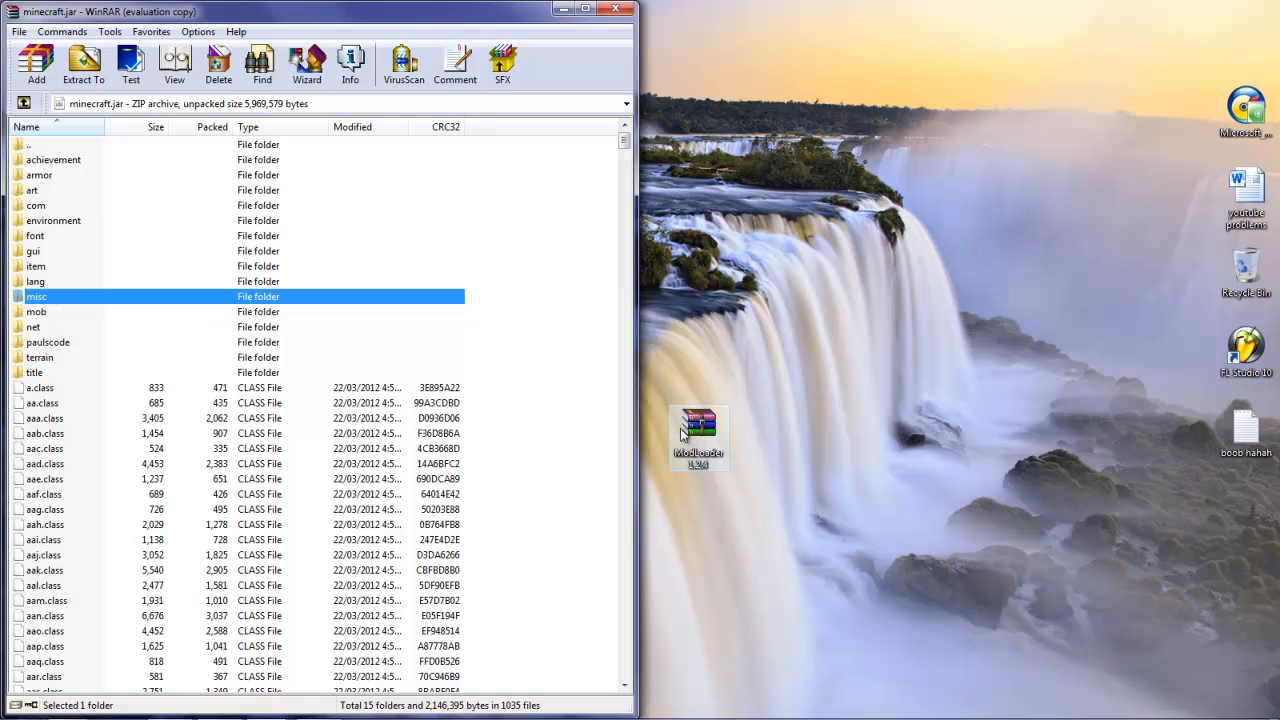
Copy all 19 ModLoader 1.2.4 class files into minecraft.jar and close ModLoader
{"action": "double_click", "coordinate": [697, 430]}
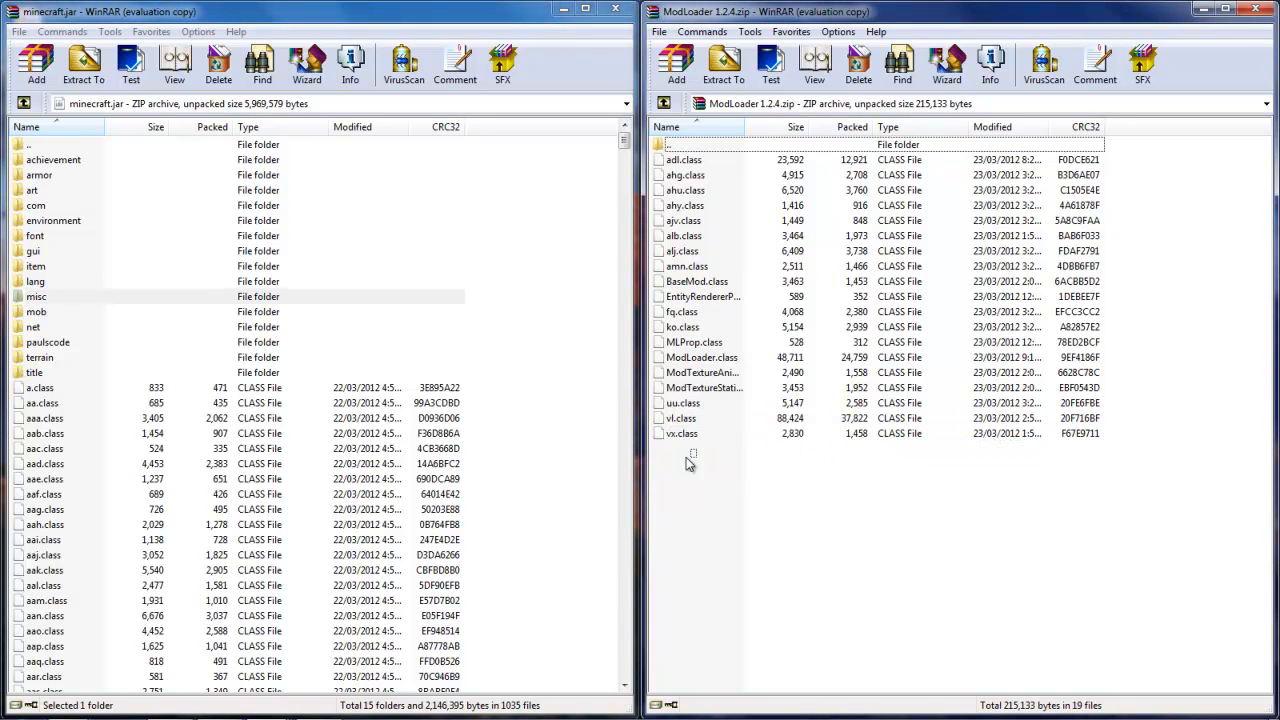
{"action": "key", "text": "ctrl+a"}
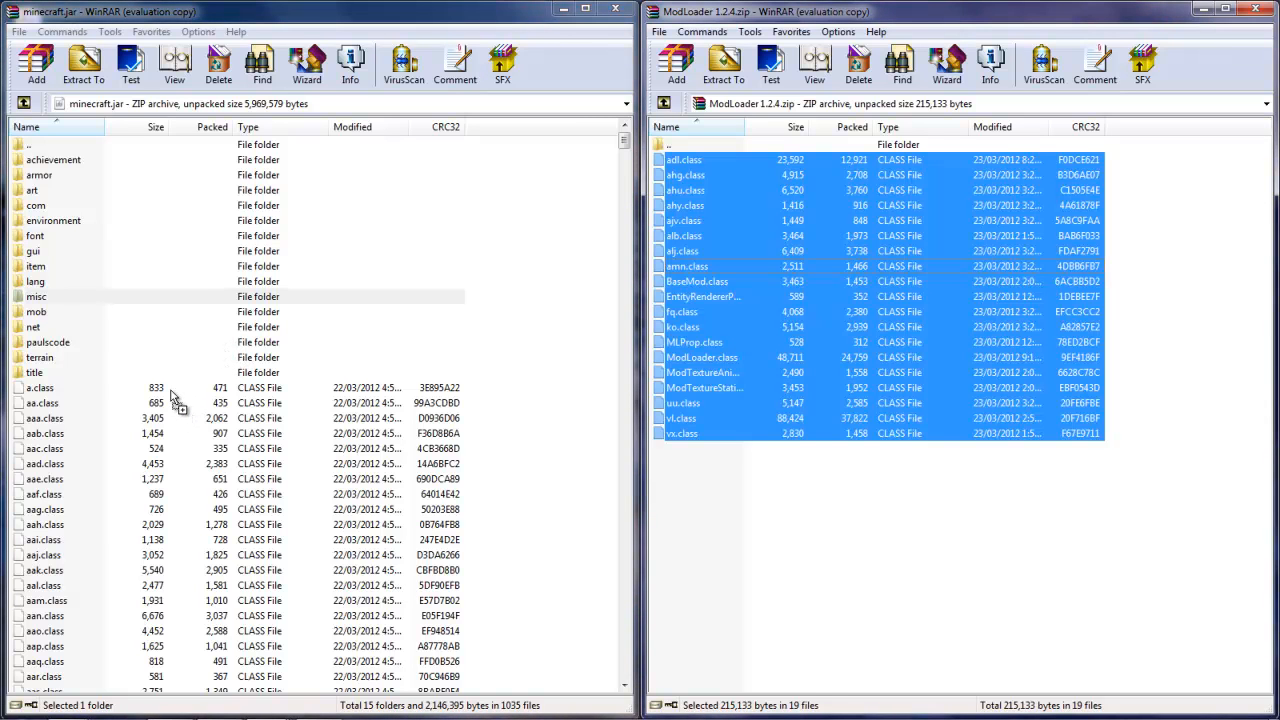
{"action": "mouse_move", "coordinate": [235, 357]}
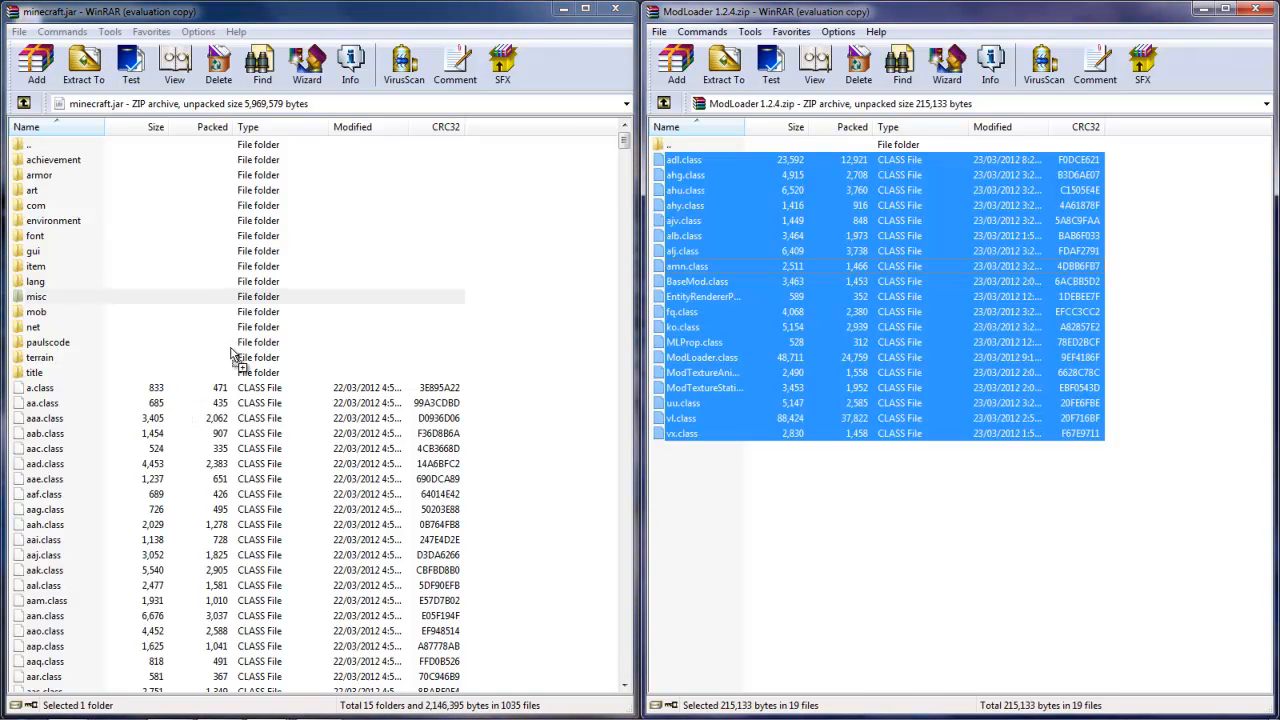
{"action": "mouse_move", "coordinate": [195, 490]}
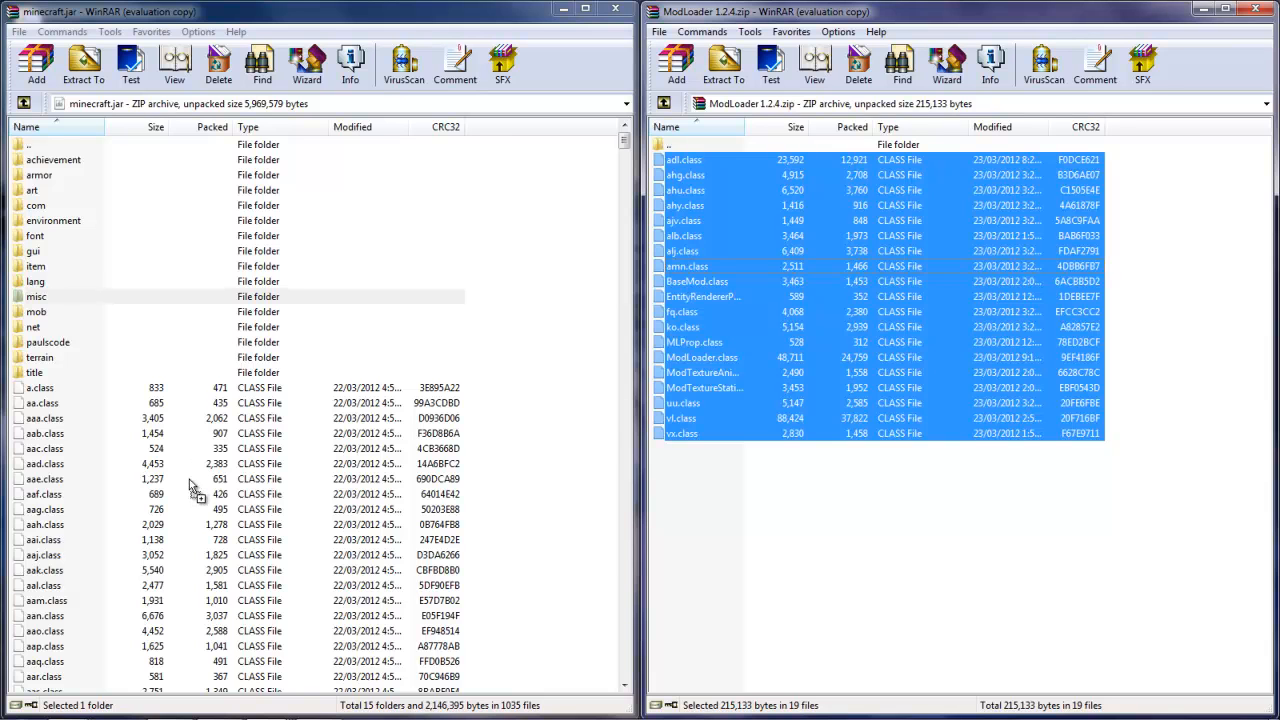
{"action": "left_click", "coordinate": [36, 296]}
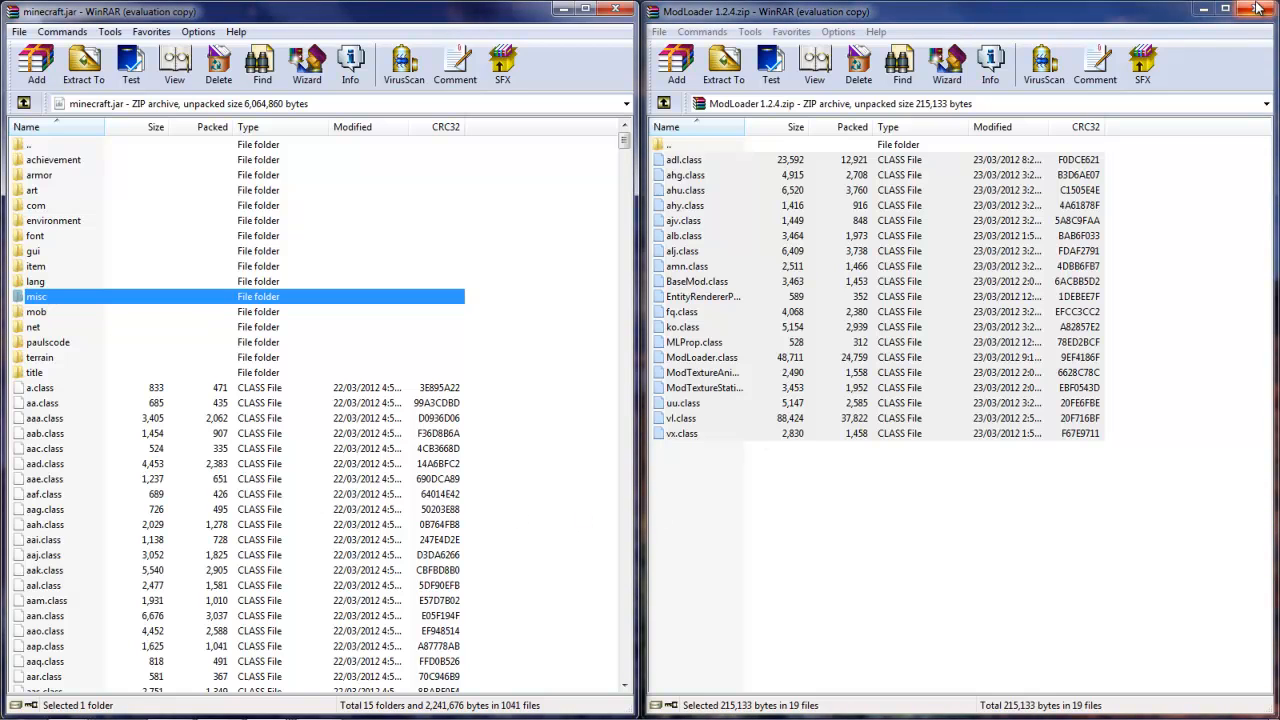
{"action": "left_click", "coordinate": [1257, 11]}
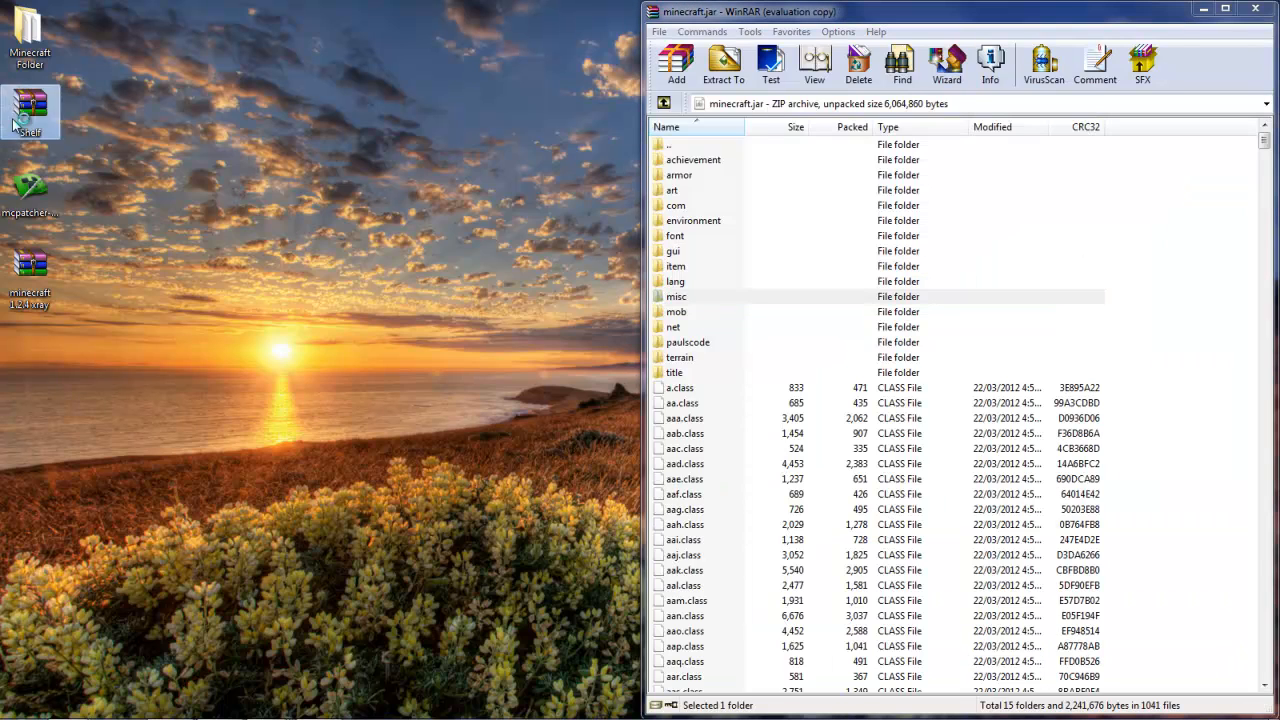
Open Shelf.zip from the desktop and select all 7 class files
{"action": "double_click", "coordinate": [30, 110]}
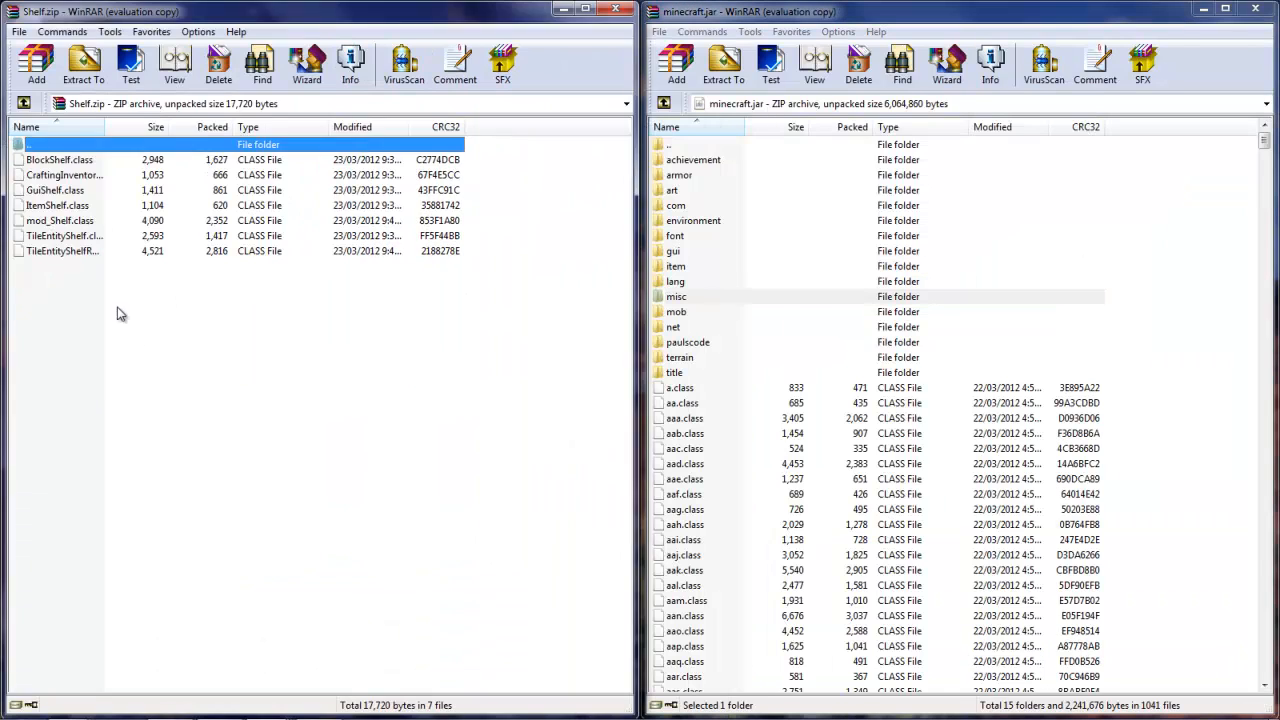
{"action": "mouse_move", "coordinate": [115, 350]}
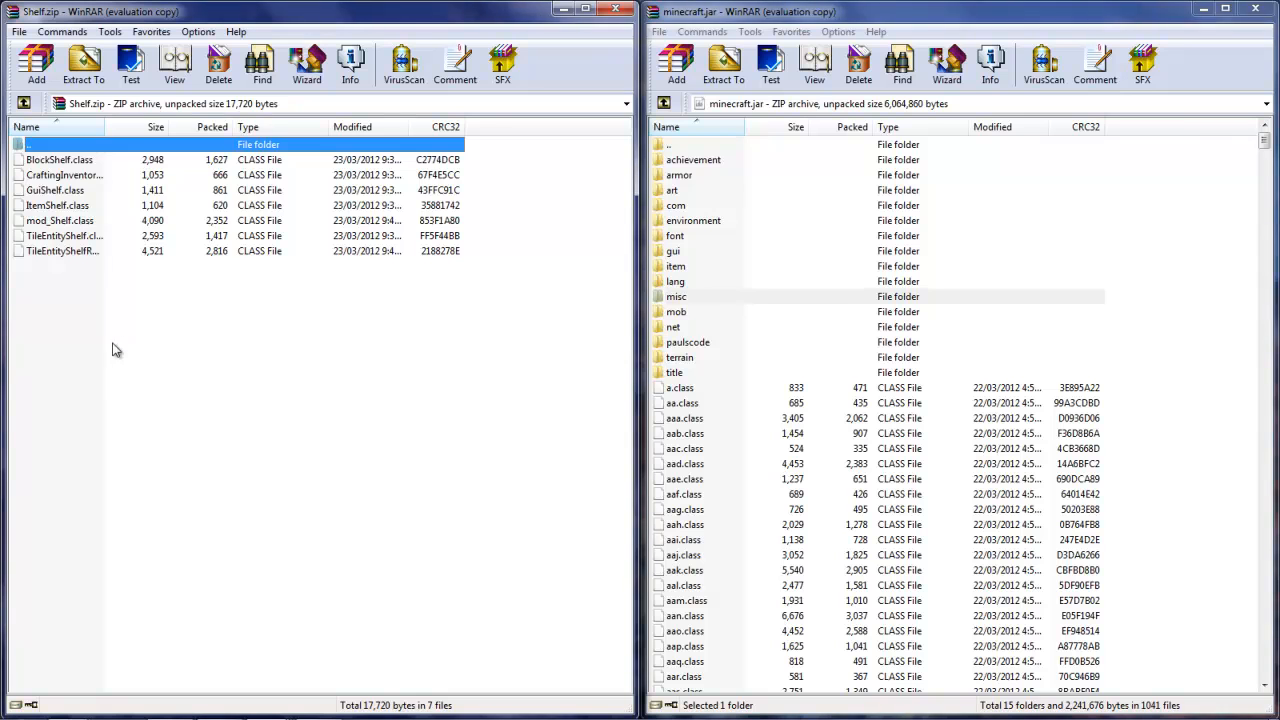
{"action": "key", "text": "ctrl+a"}
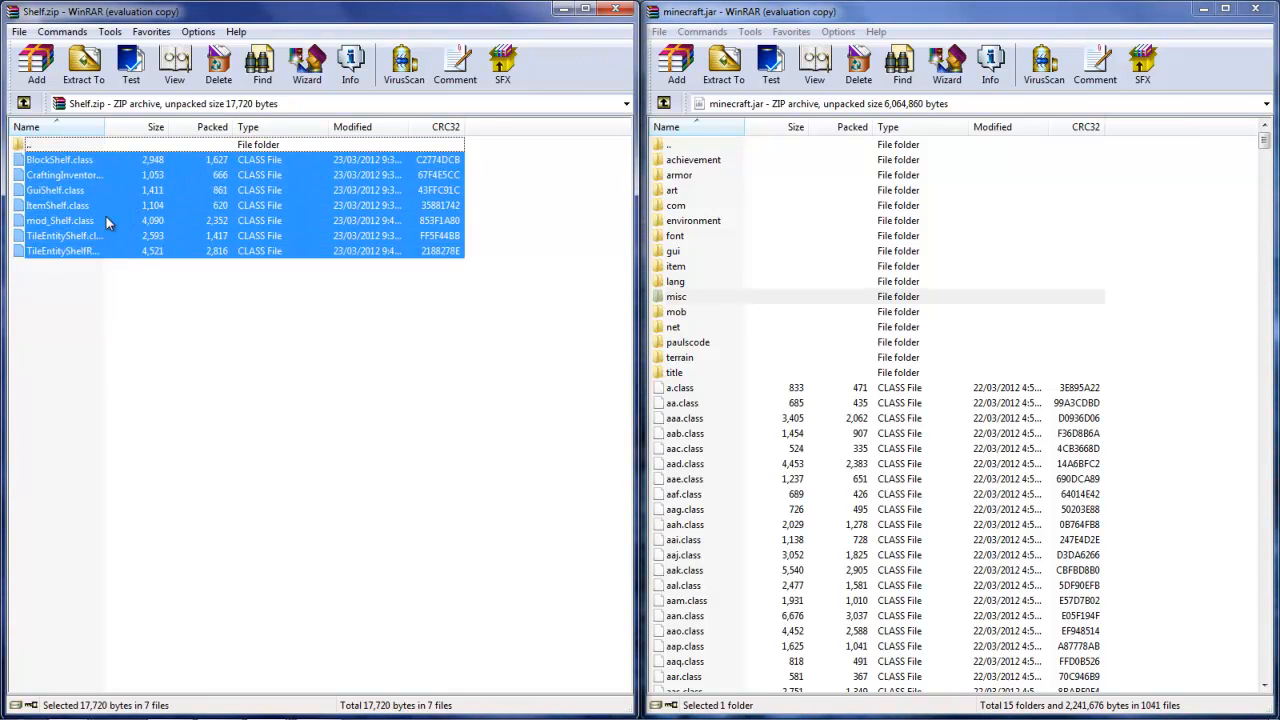
{"action": "mouse_move", "coordinate": [190, 177]}
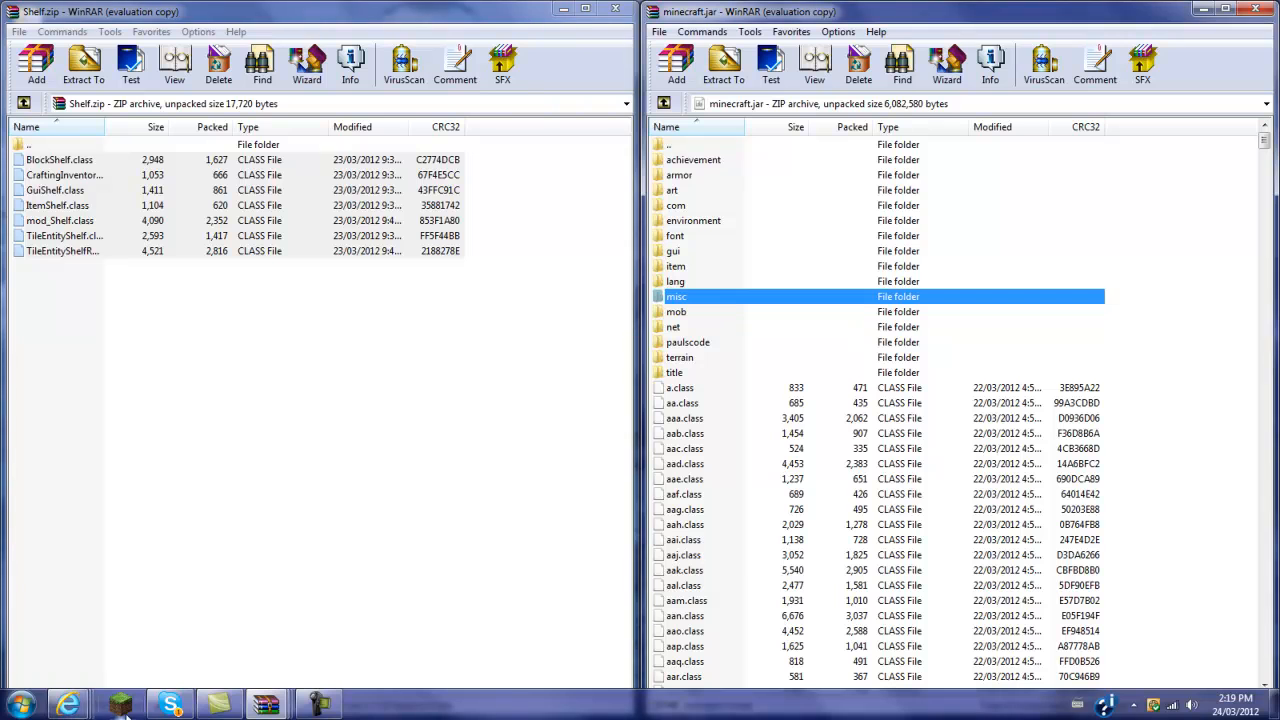
Reopen Minecraft Launcher and switch to the Shelf Mod 1.2.4 web page
{"action": "left_click", "coordinate": [119, 703]}
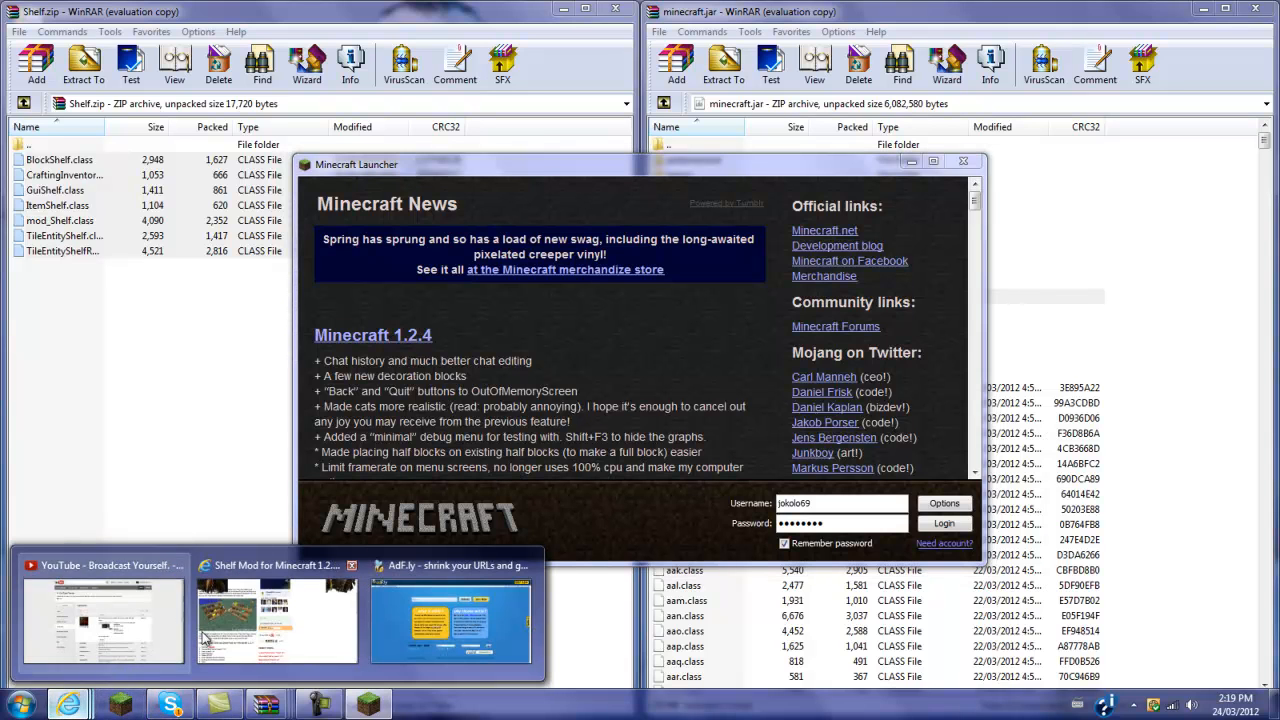
{"action": "left_click", "coordinate": [277, 620]}
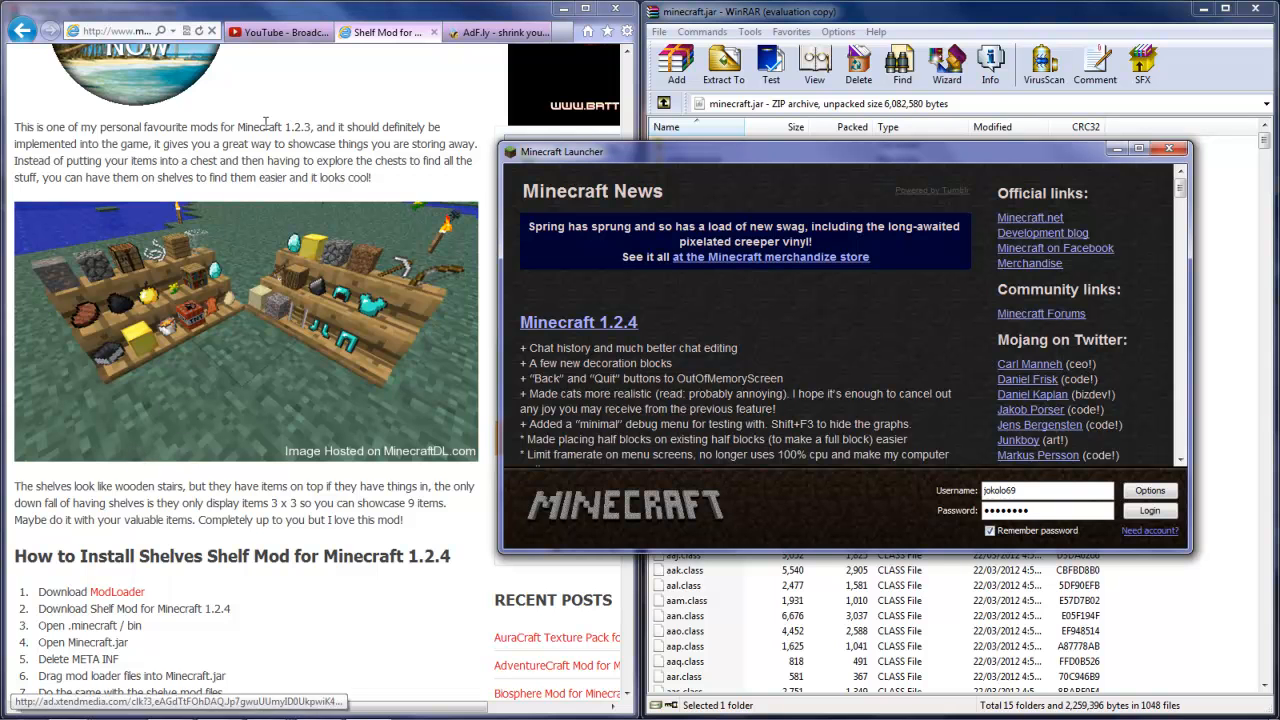
{"action": "scroll", "scroll_direction": "up", "scroll_amount": 3}
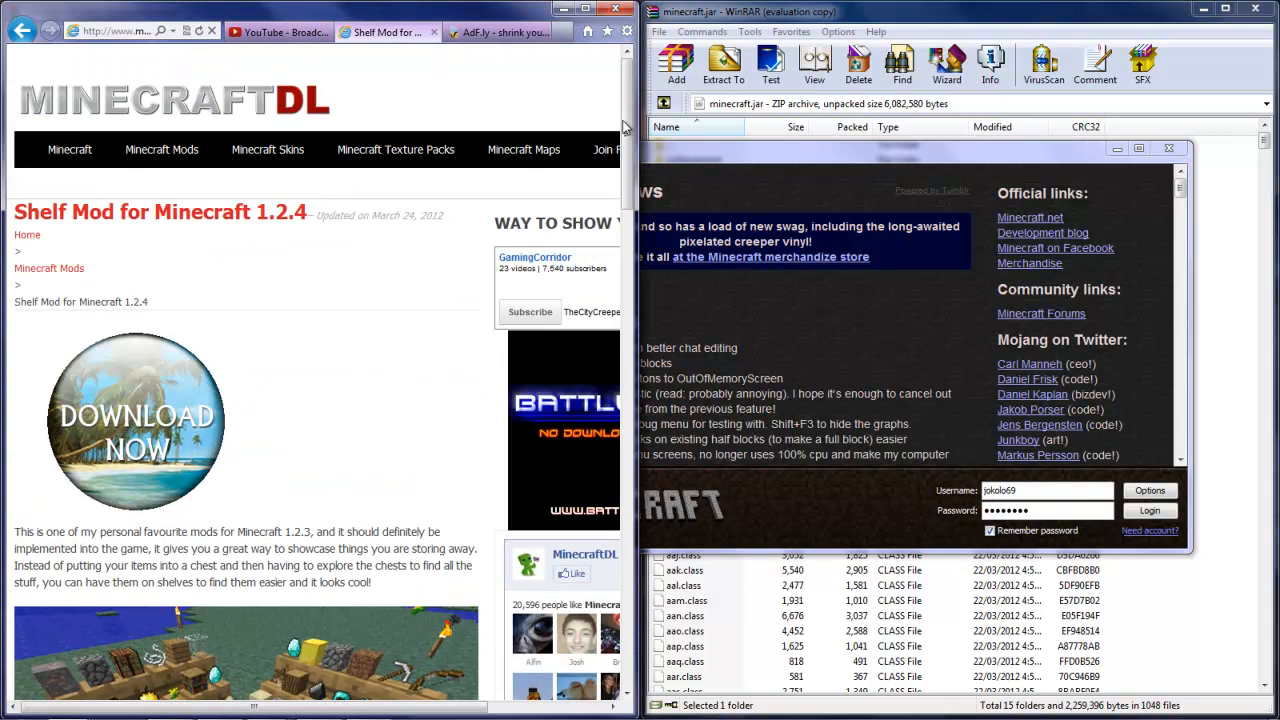
{"action": "scroll", "scroll_direction": "down", "scroll_amount": 3}
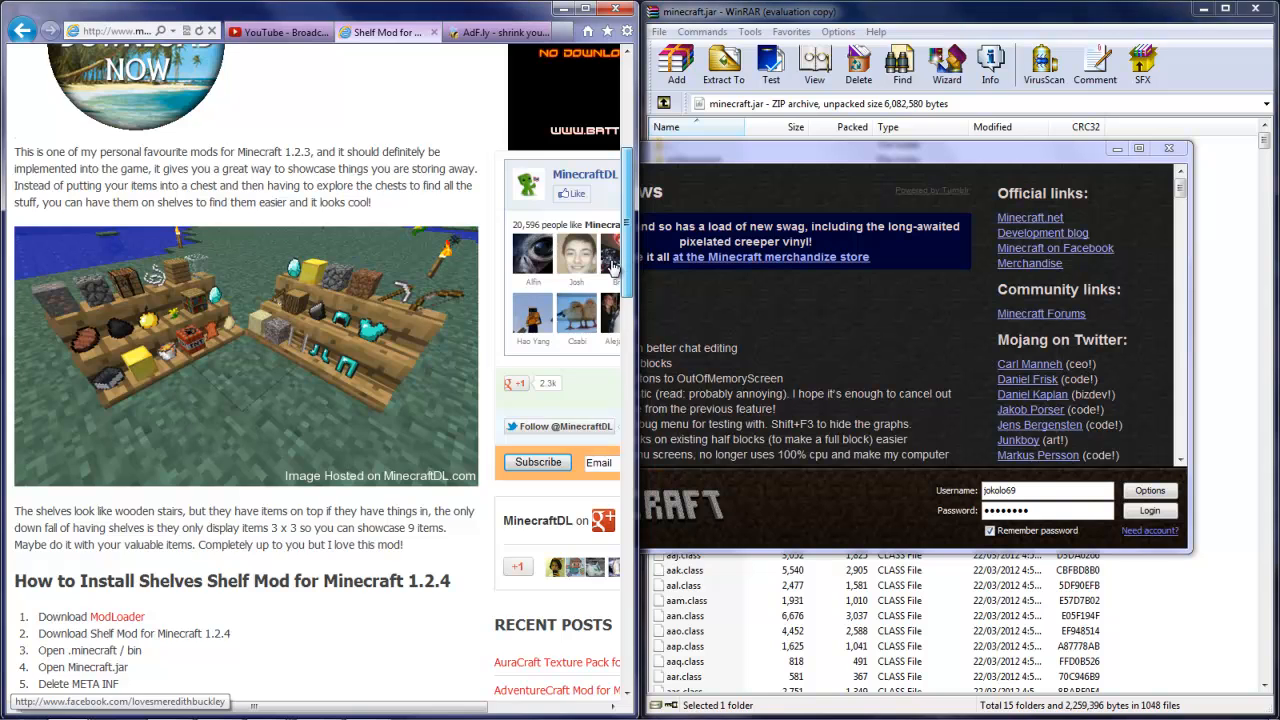
{"action": "scroll", "scroll_direction": "down", "scroll_amount": 3}
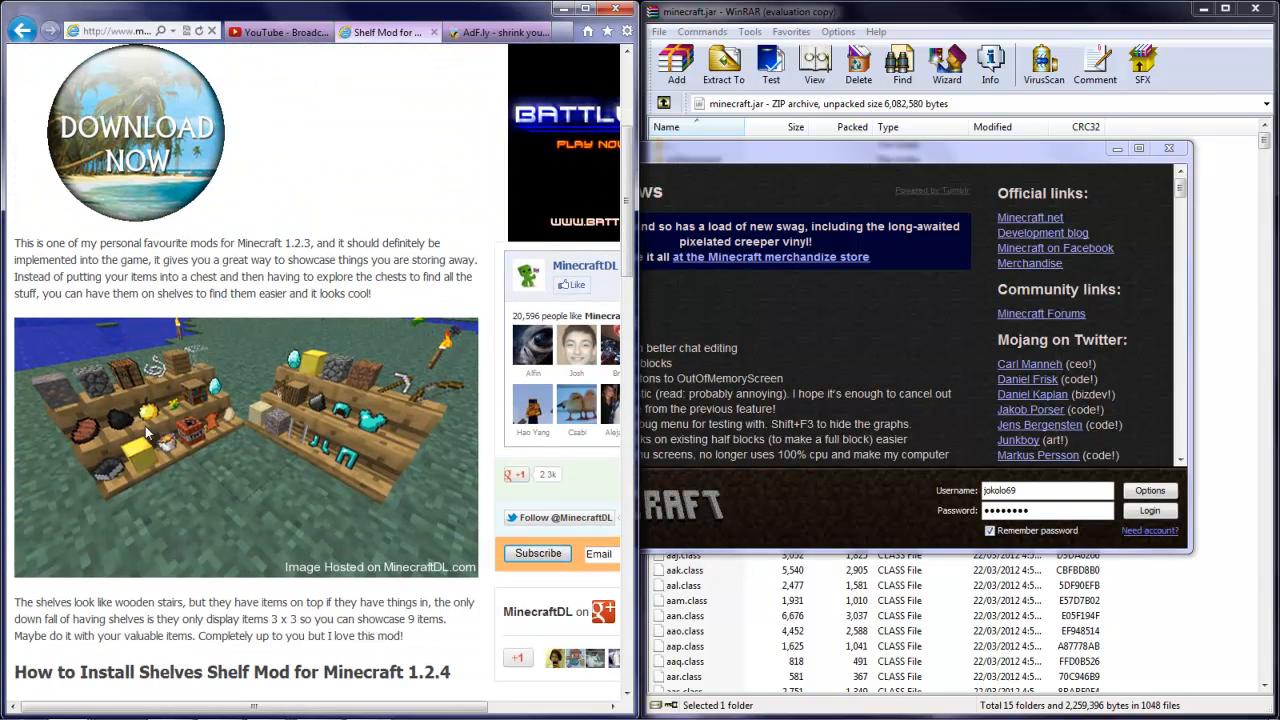
{"action": "mouse_move", "coordinate": [162, 445]}
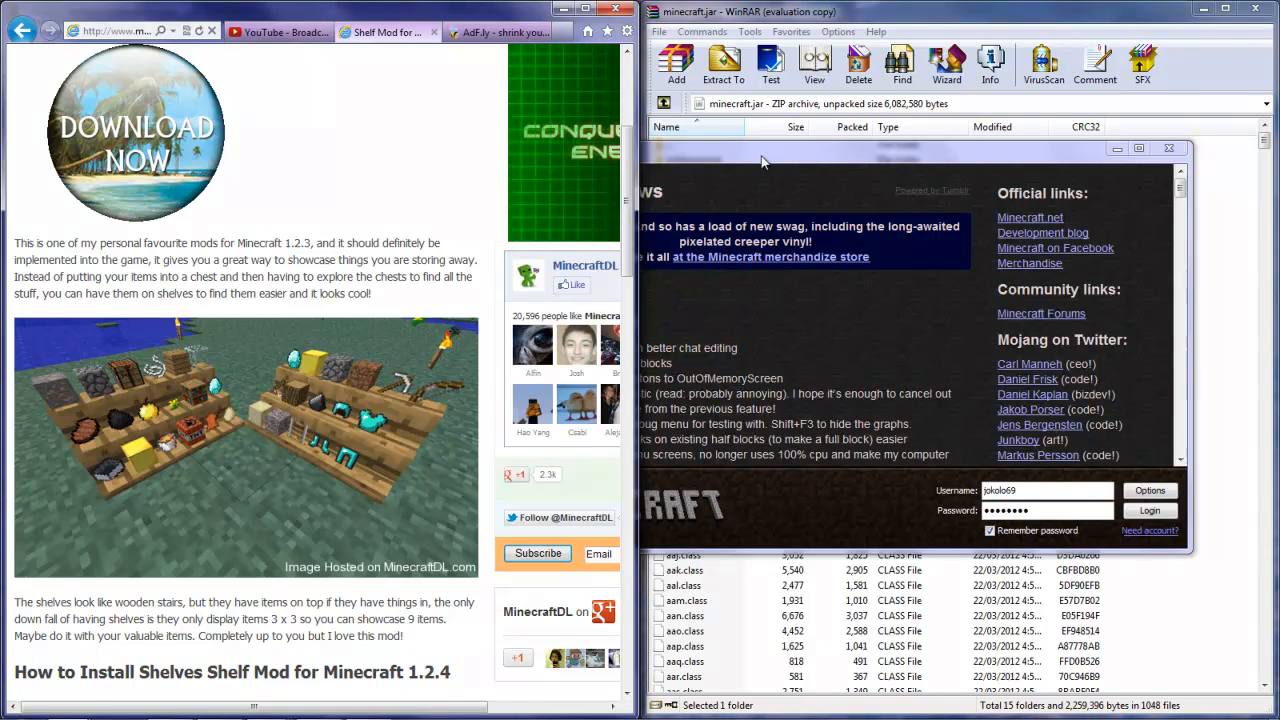
{"action": "left_click_drag", "start_coordinate": [765, 160], "coordinate": [740, 193]}
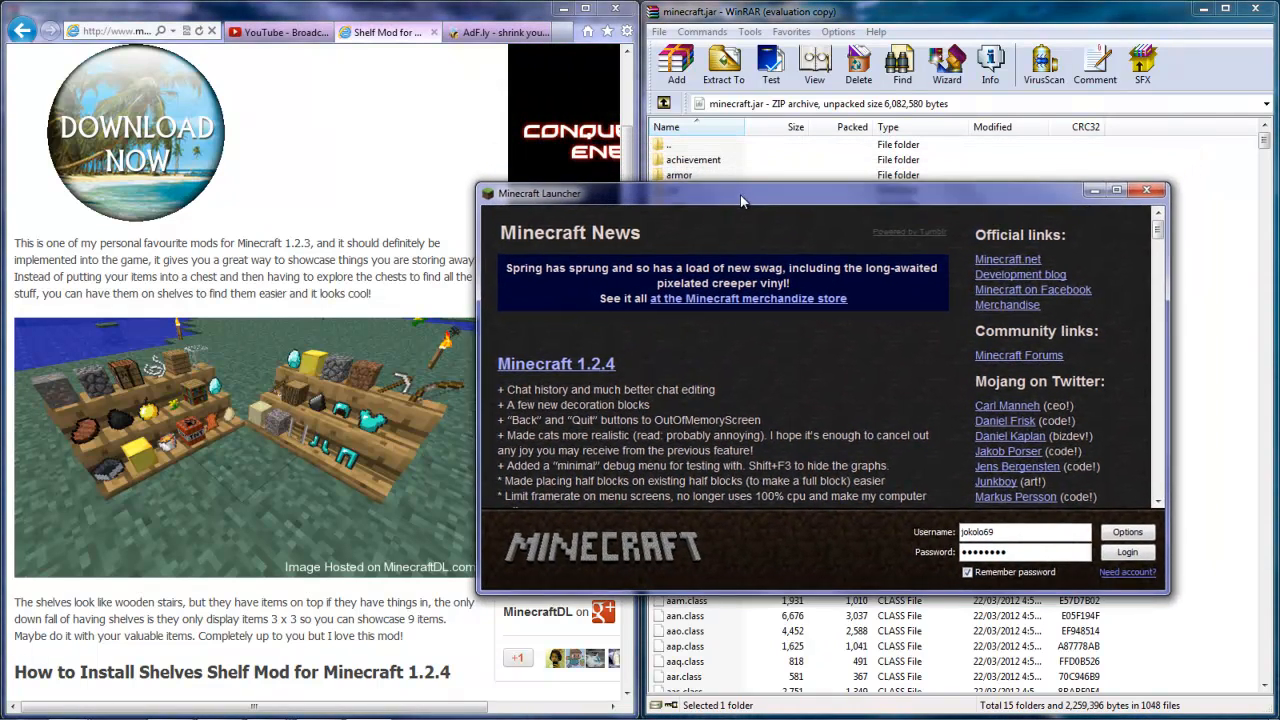
{"action": "left_click_drag", "start_coordinate": [740, 193], "coordinate": [730, 195]}
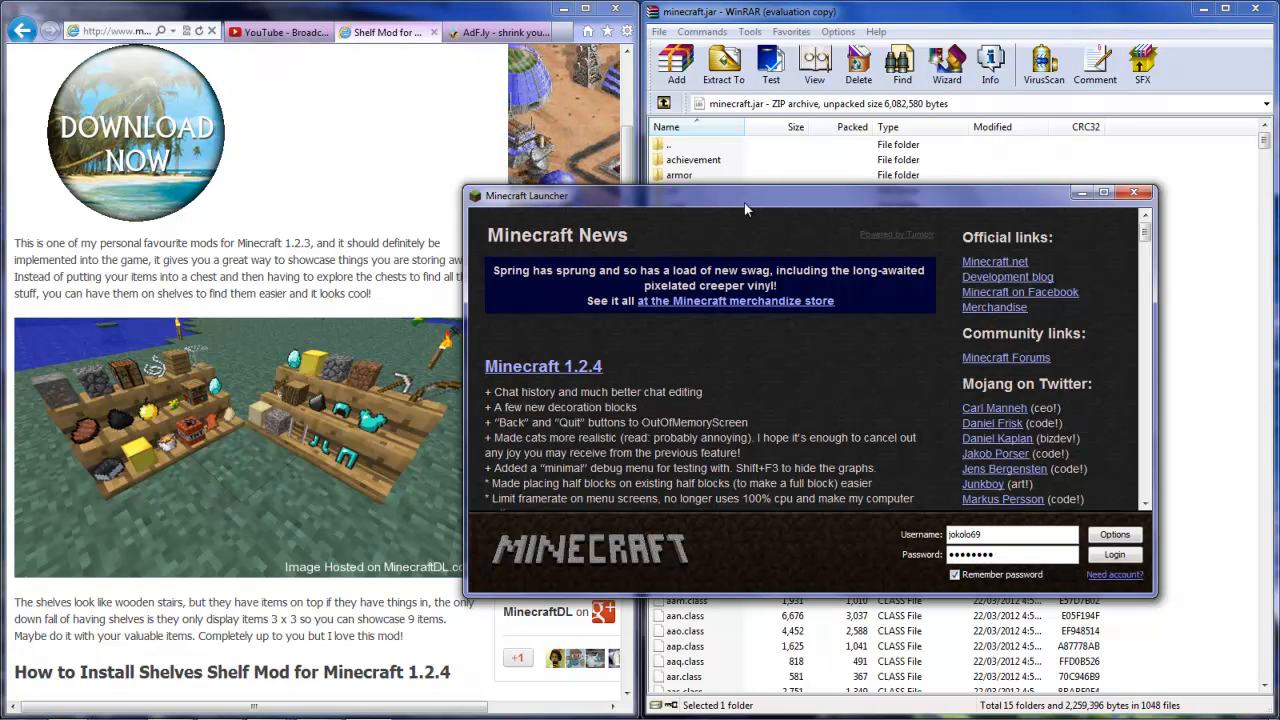
{"action": "mouse_move", "coordinate": [930, 327]}
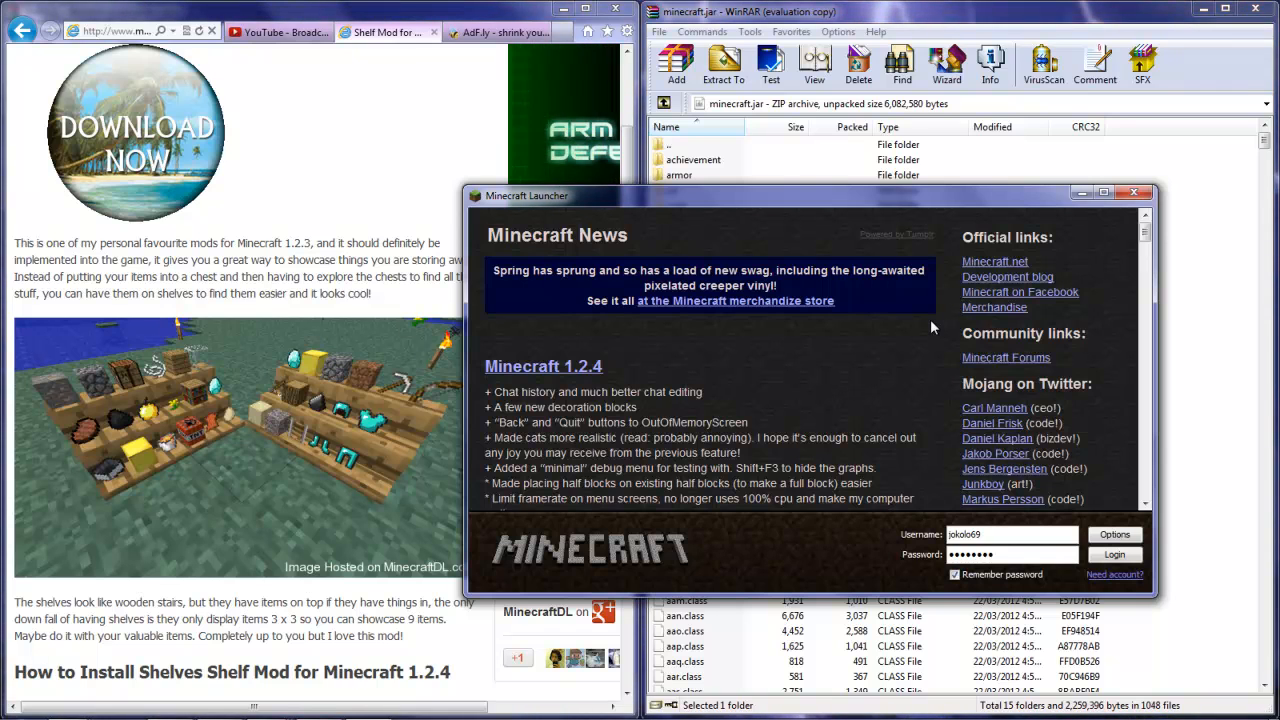